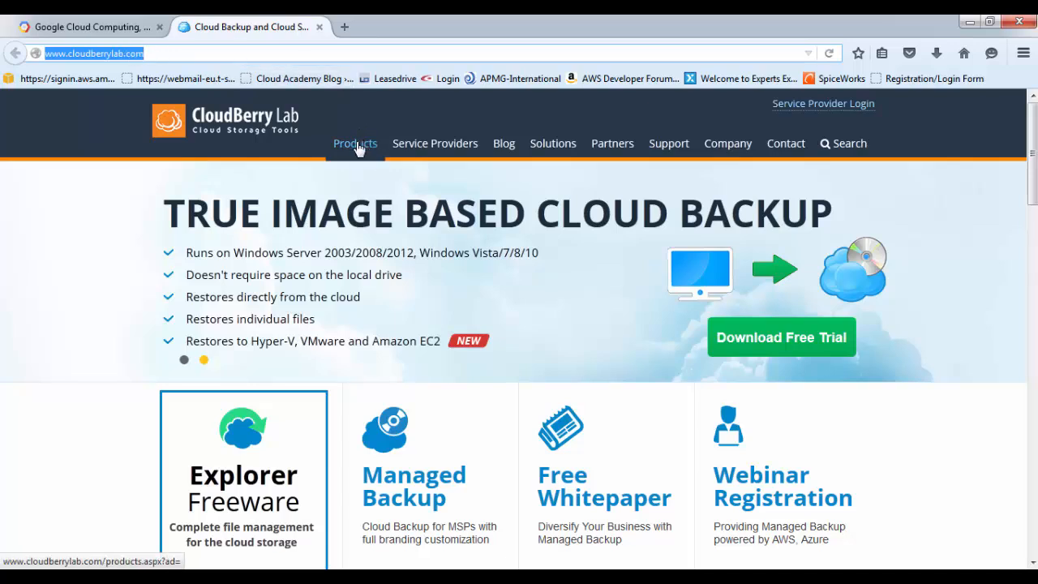
Show the CloudBerry Lab Products menu, then switch to the Google Cloud Platform tab.
click(355, 143)
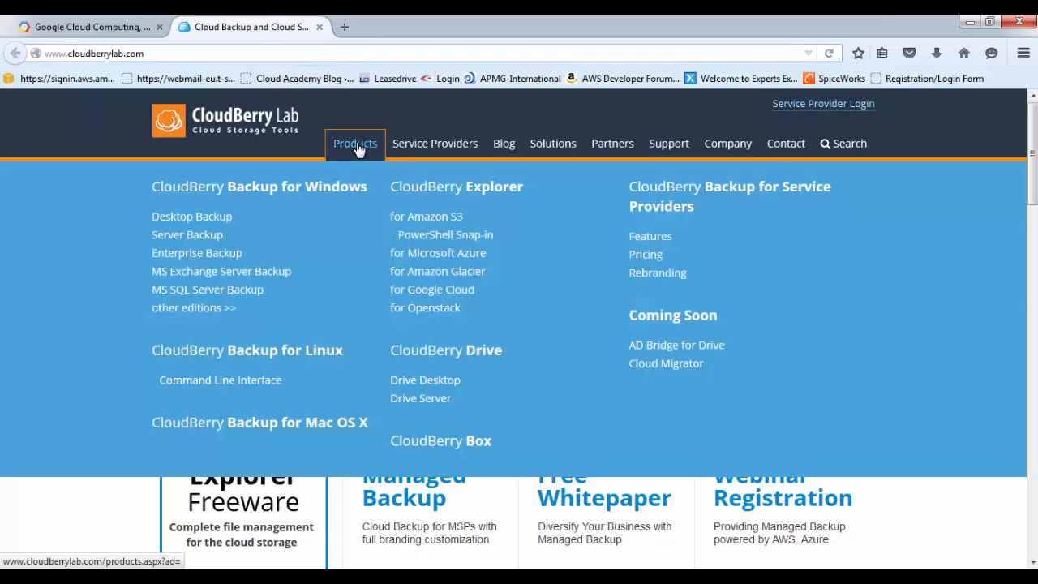
mouse_move(278, 192)
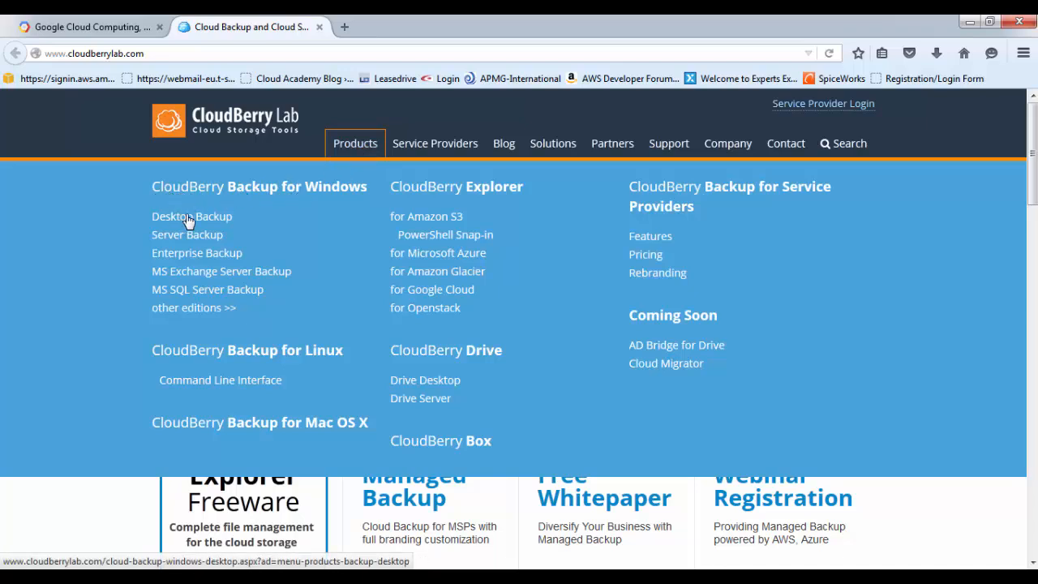
mouse_move(199, 215)
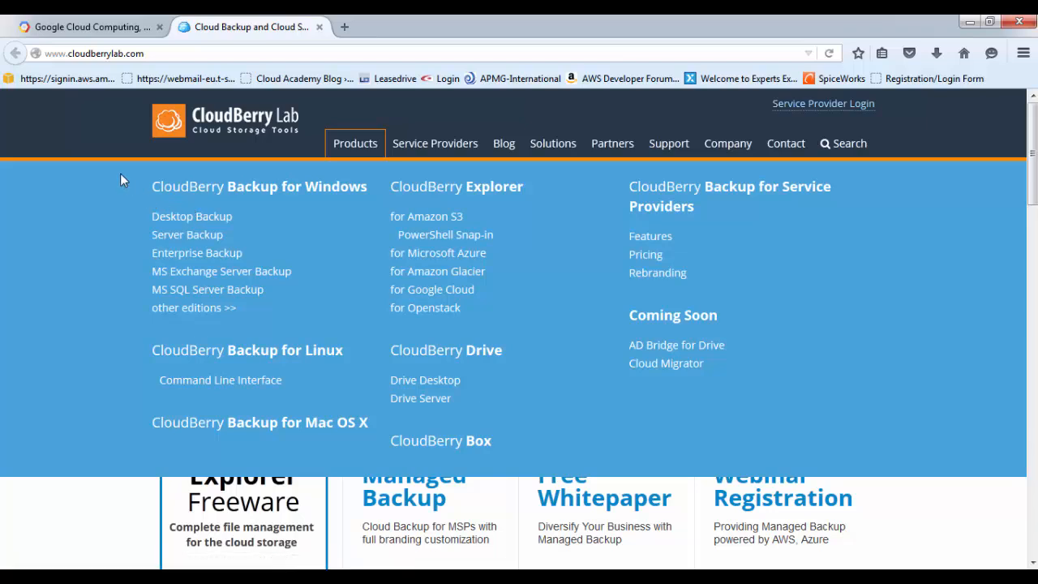
click(89, 27)
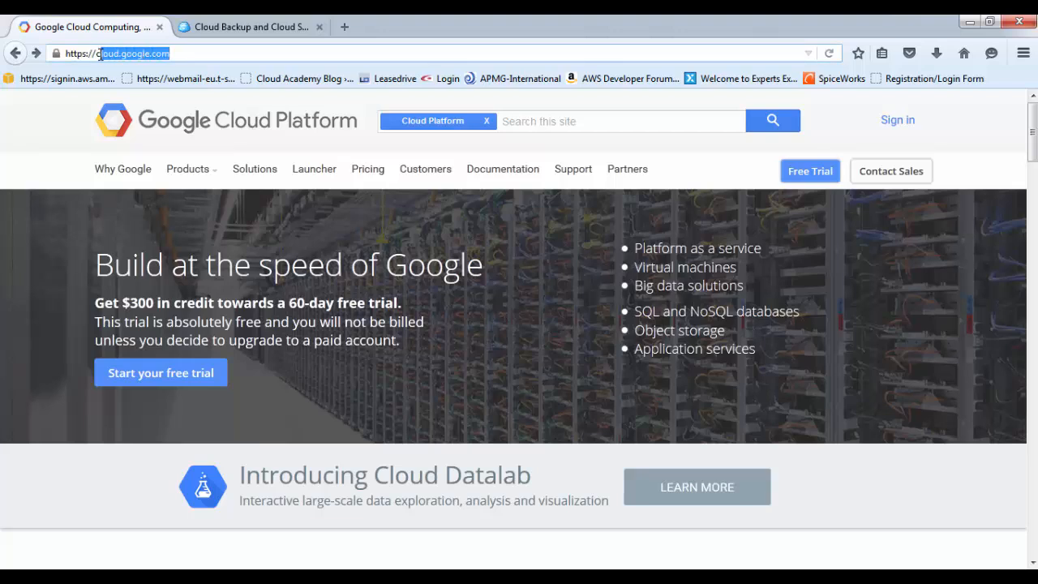
Start the Google Cloud free trial and choose to create a new Google account.
click(176, 53)
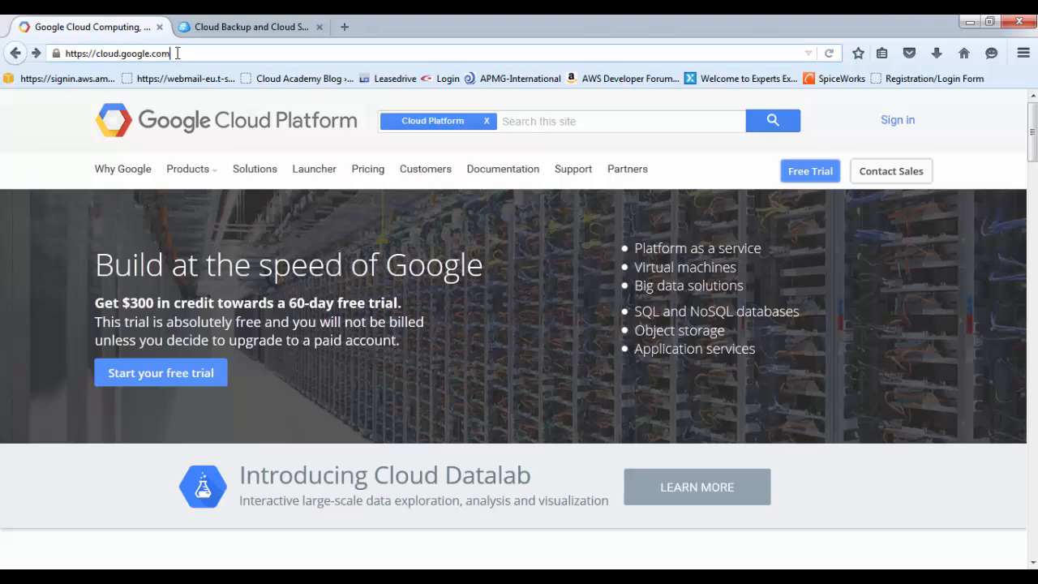
mouse_move(329, 129)
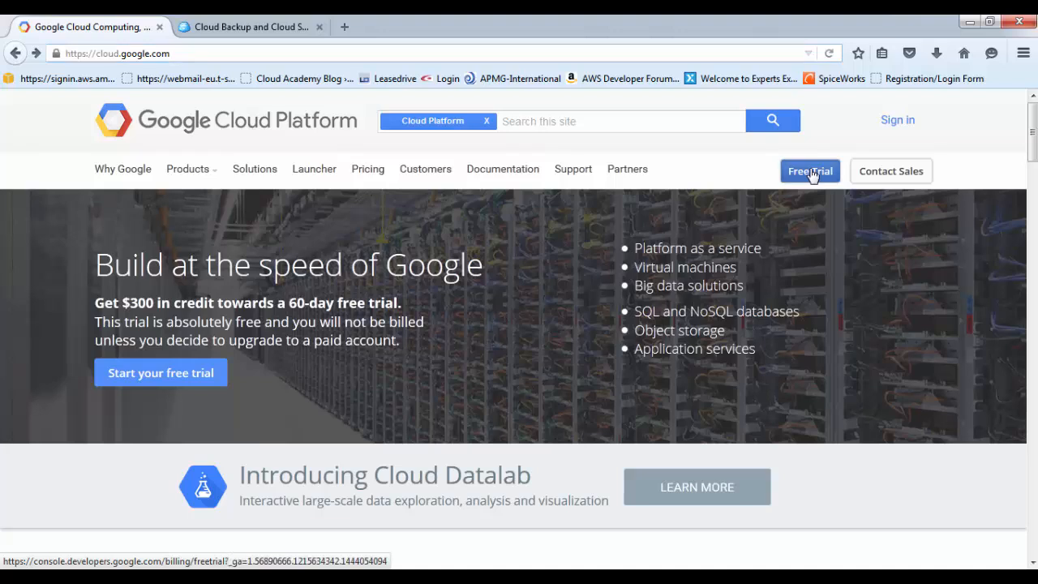
click(809, 171)
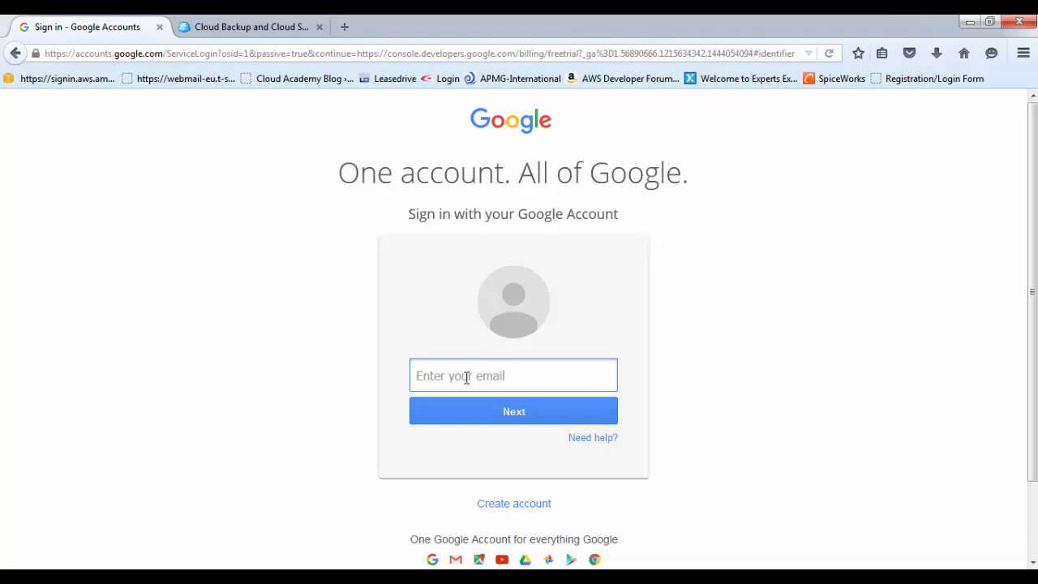
mouse_move(513, 503)
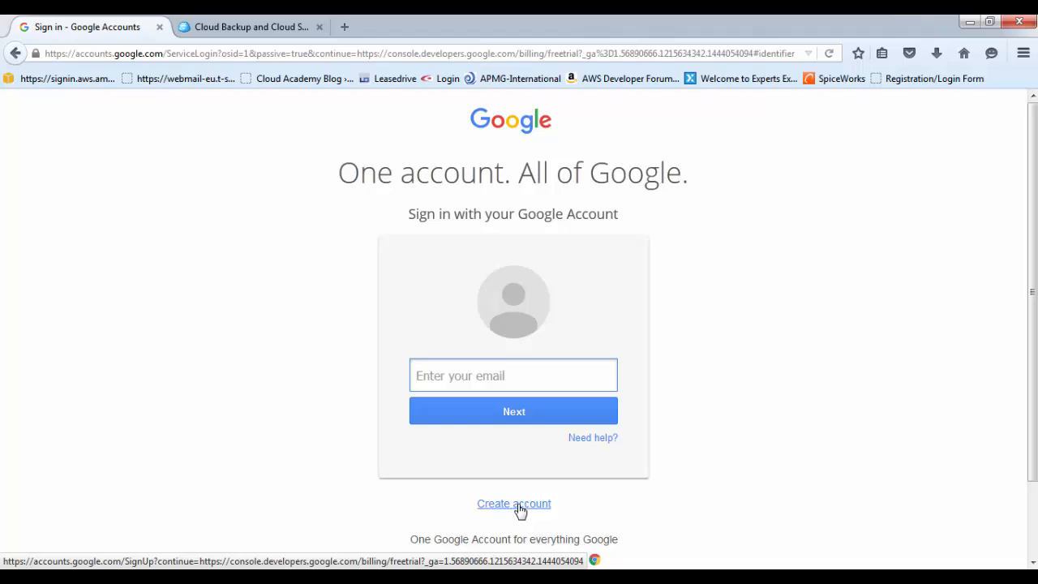
click(513, 374)
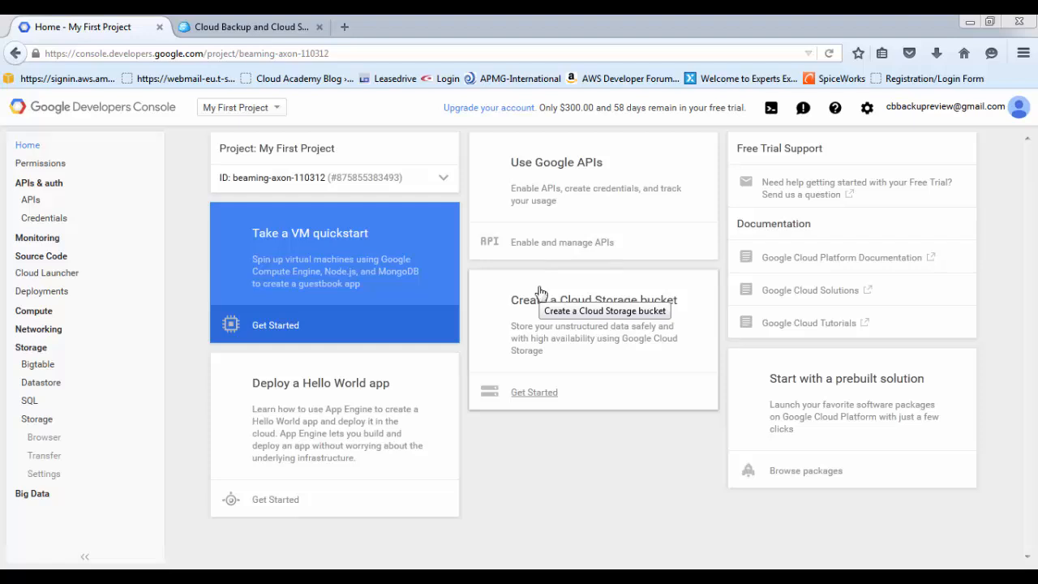
mouse_move(277, 114)
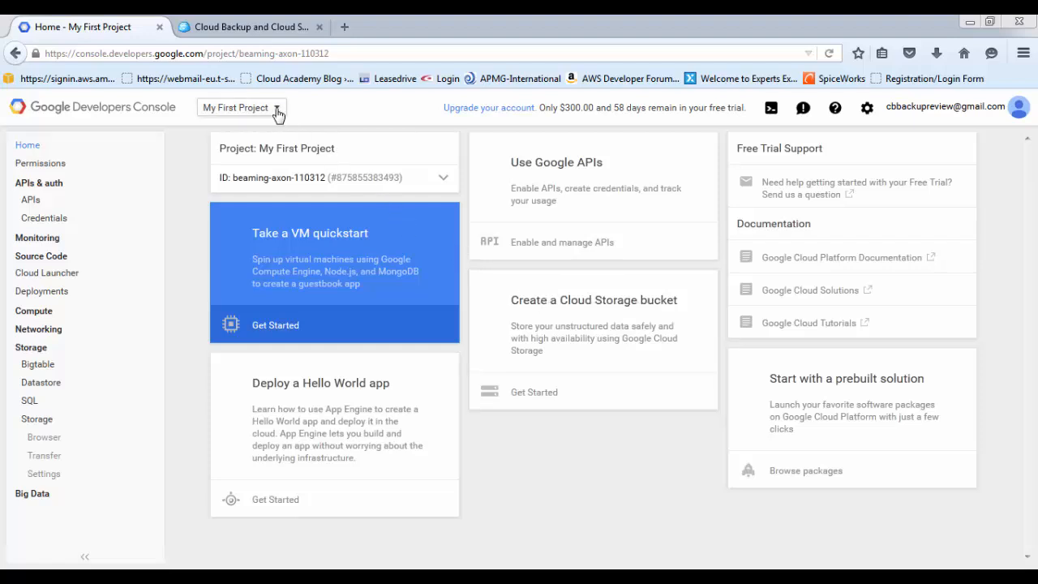
From the project list, create a new project named 'Cloudberry Backup'.
click(241, 107)
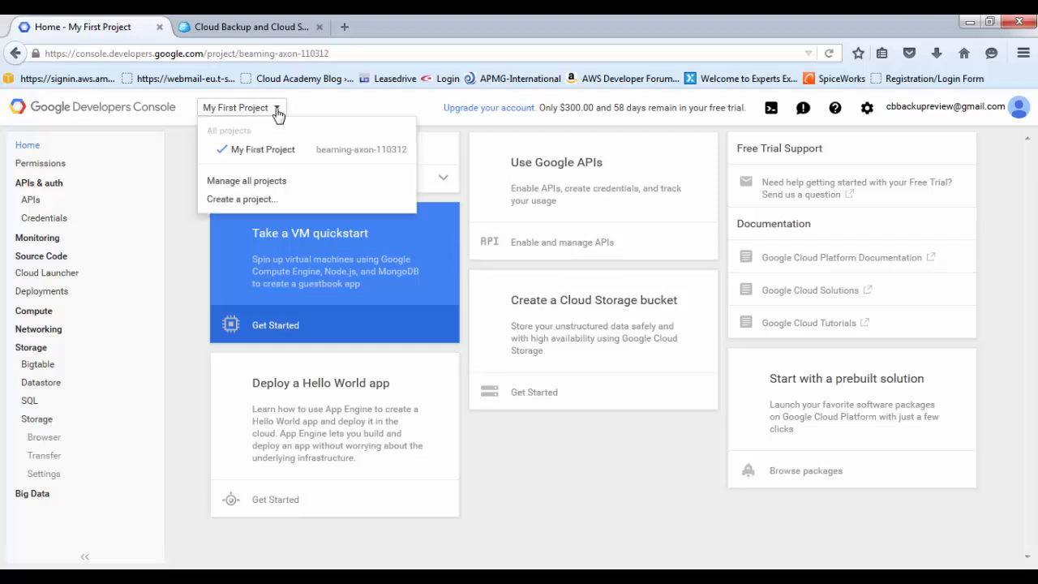
mouse_move(266, 185)
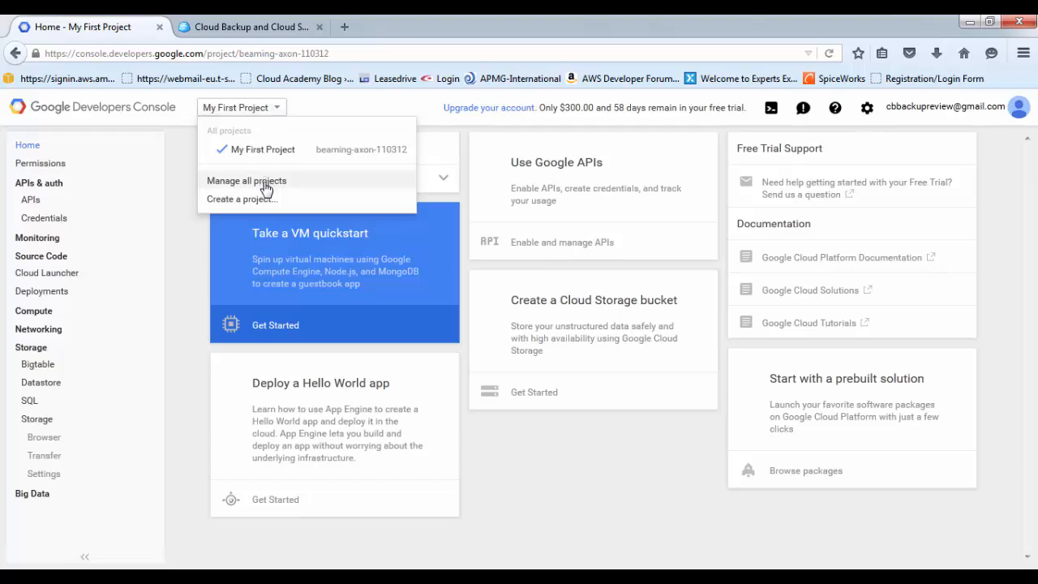
mouse_move(270, 199)
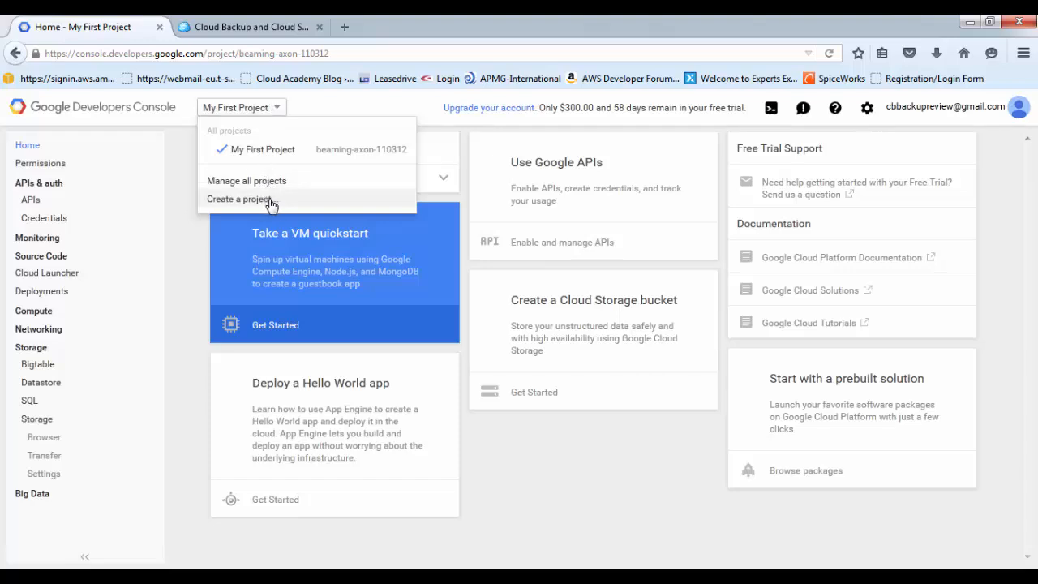
click(240, 198)
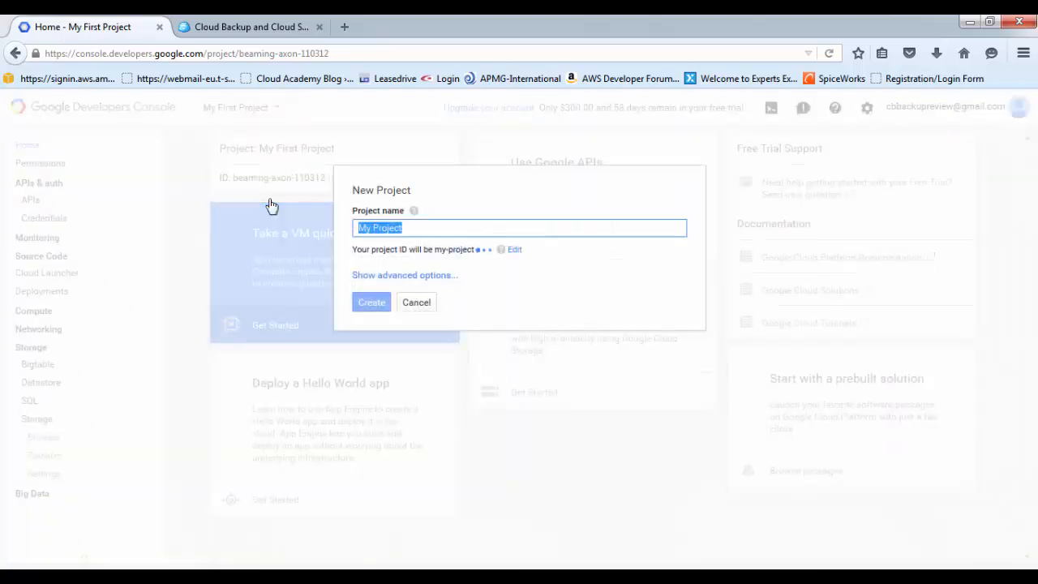
text(Cloudb)
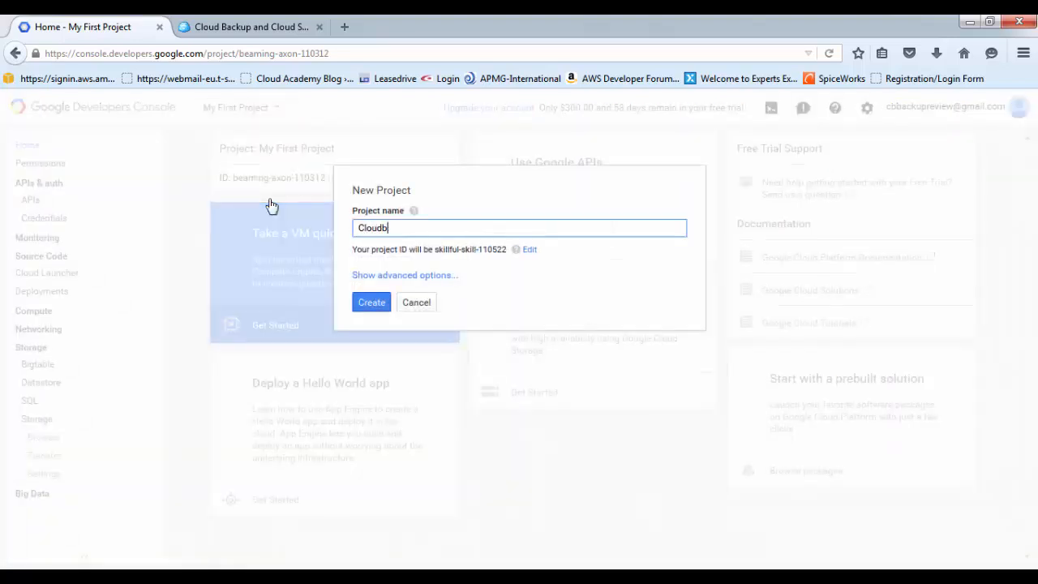
text(erry Back)
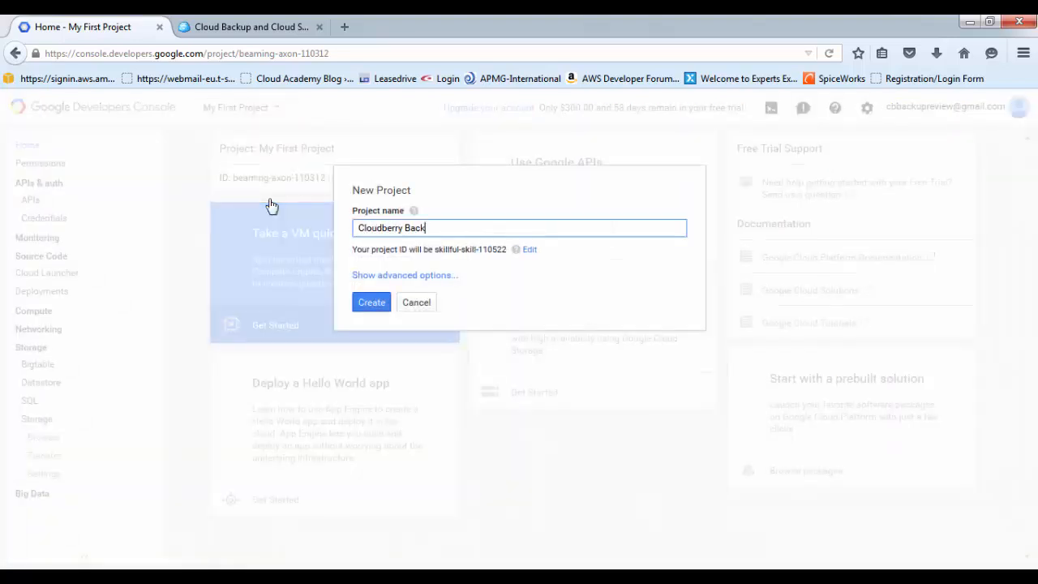
text(up)
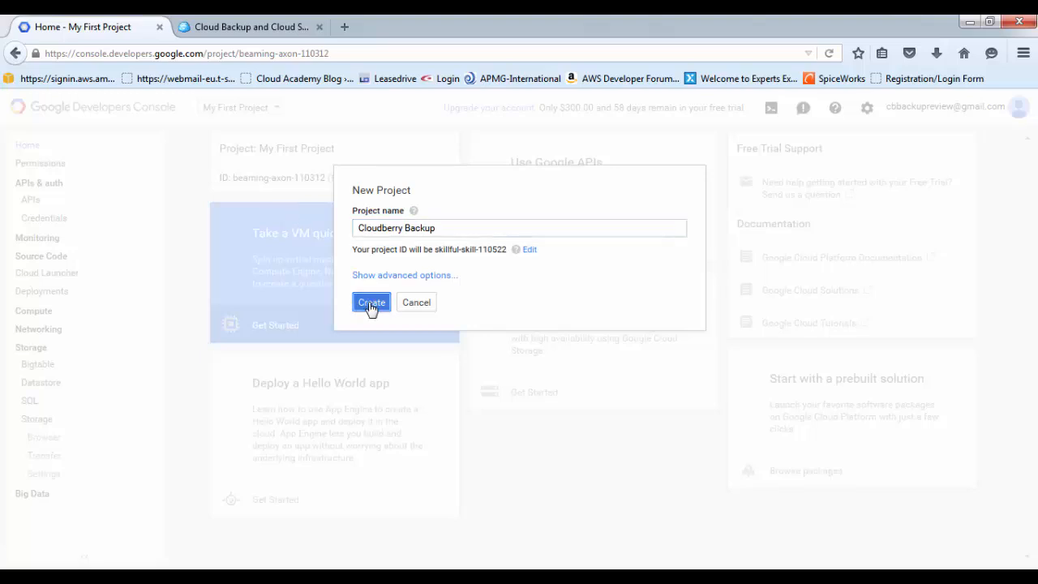
click(371, 302)
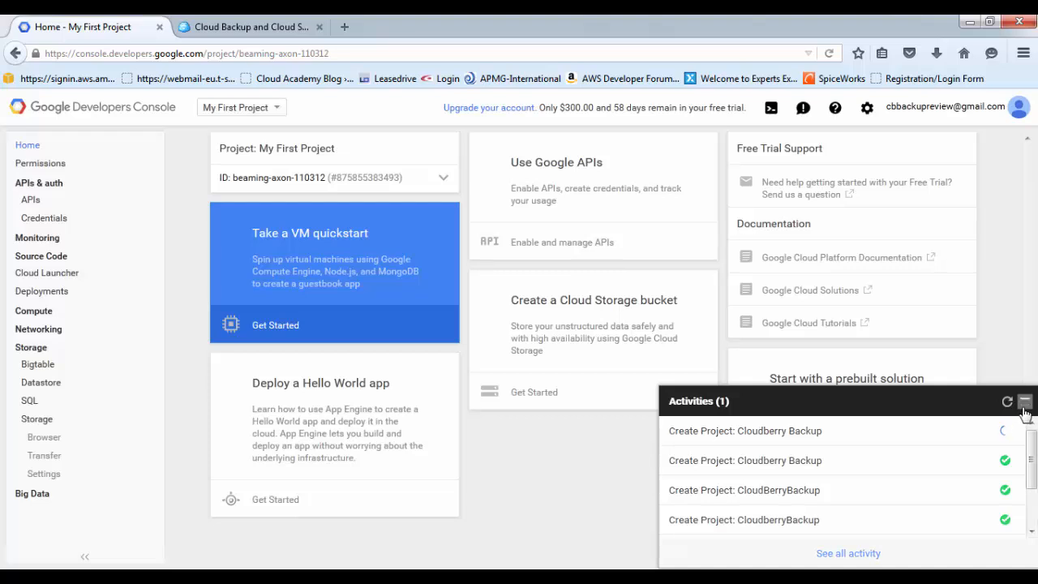
Hide the activity list, start a Files backup plan, and add a new storage account.
click(1024, 400)
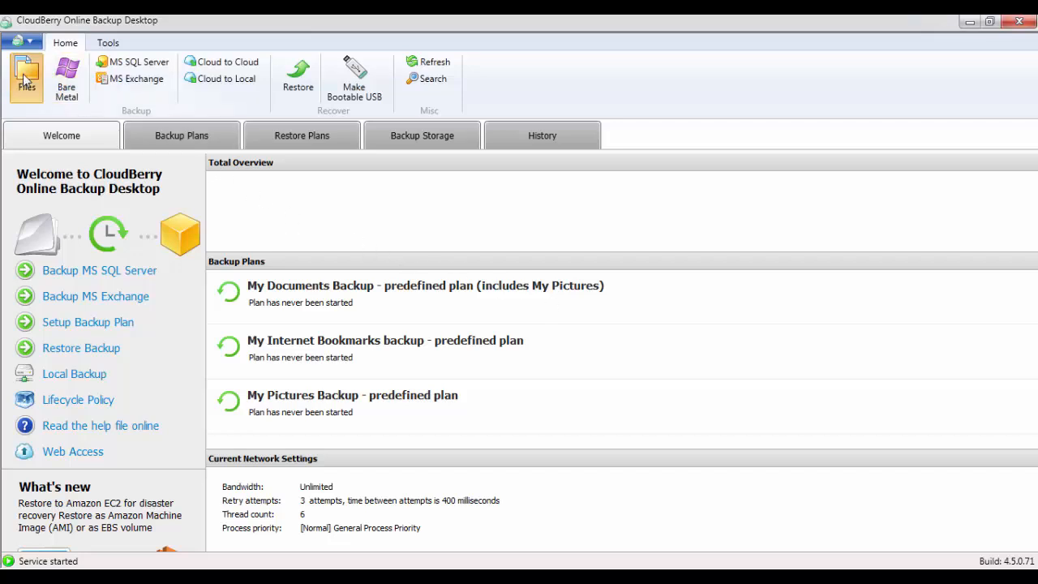
click(26, 77)
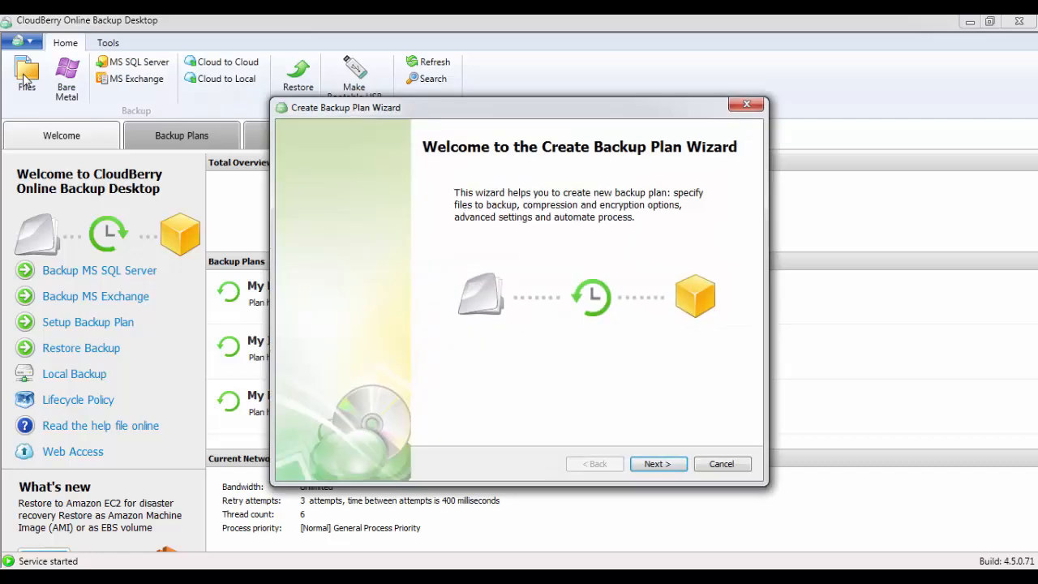
mouse_move(247, 158)
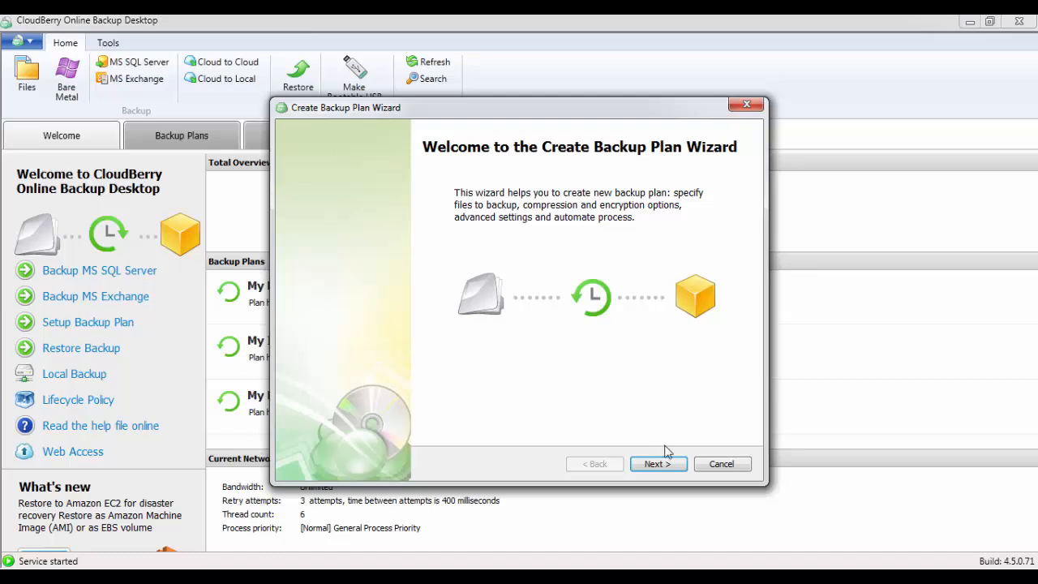
click(657, 463)
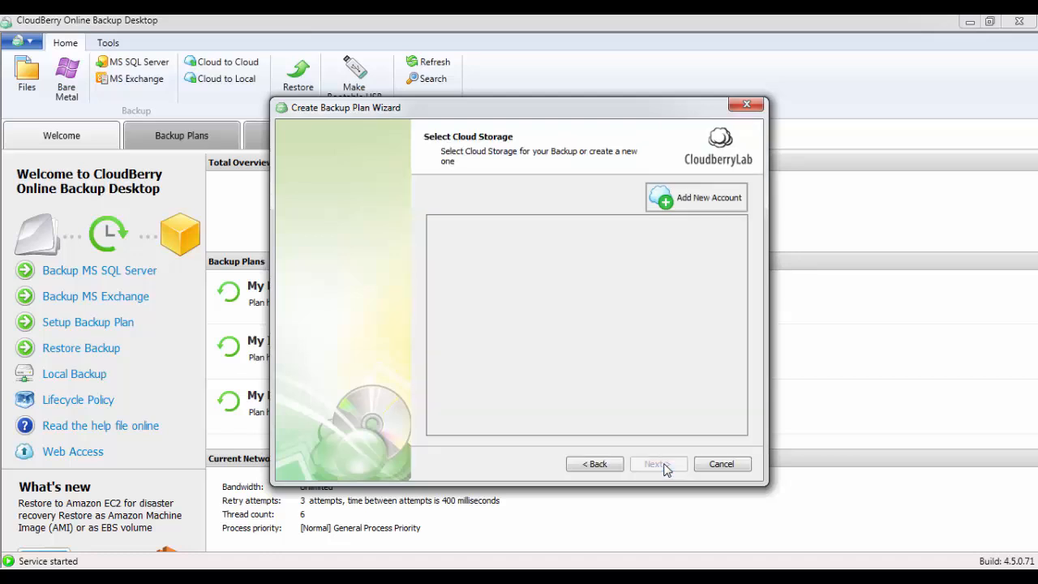
mouse_move(699, 234)
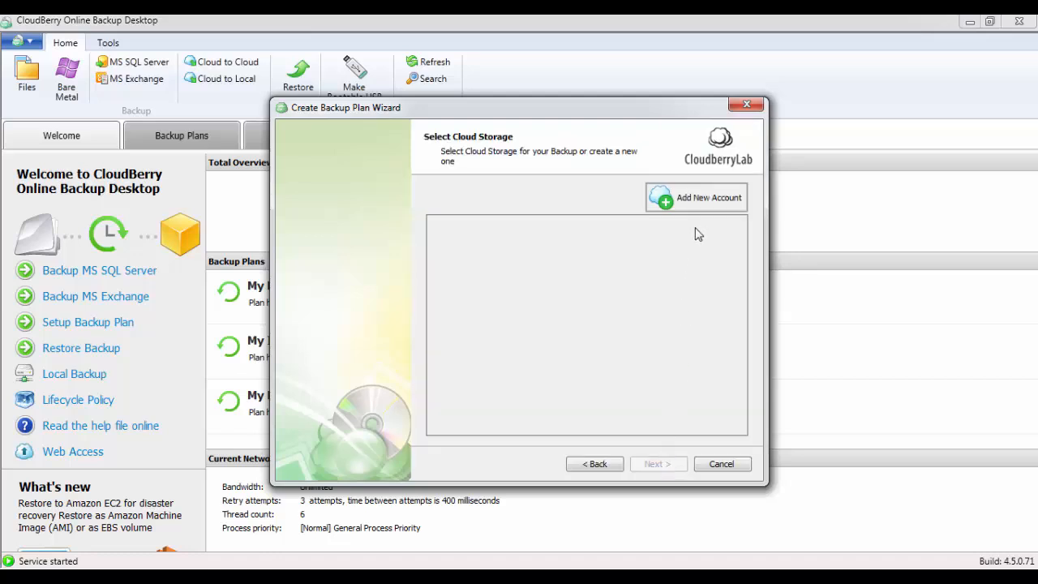
mouse_move(701, 202)
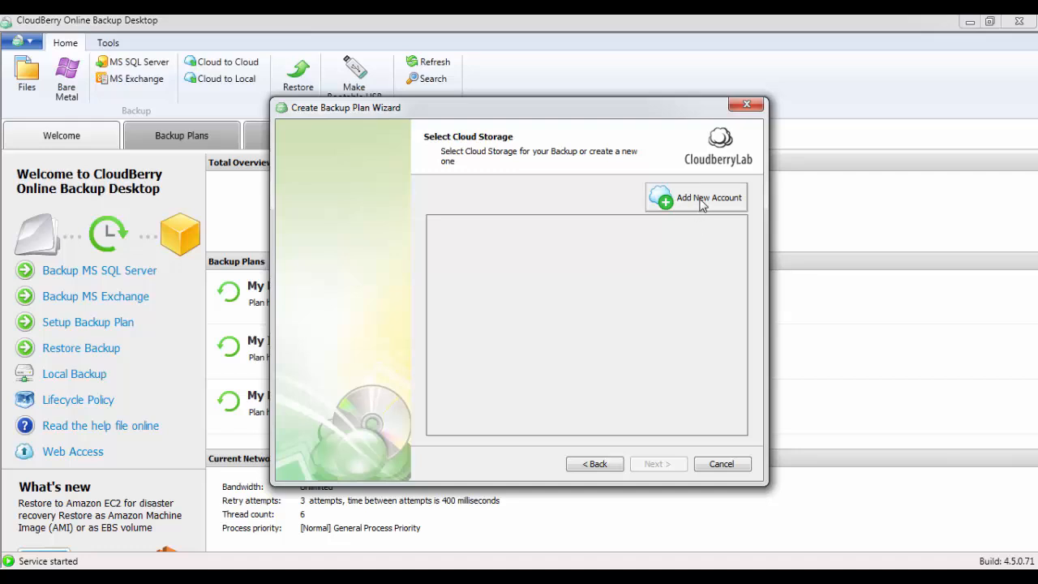
click(695, 197)
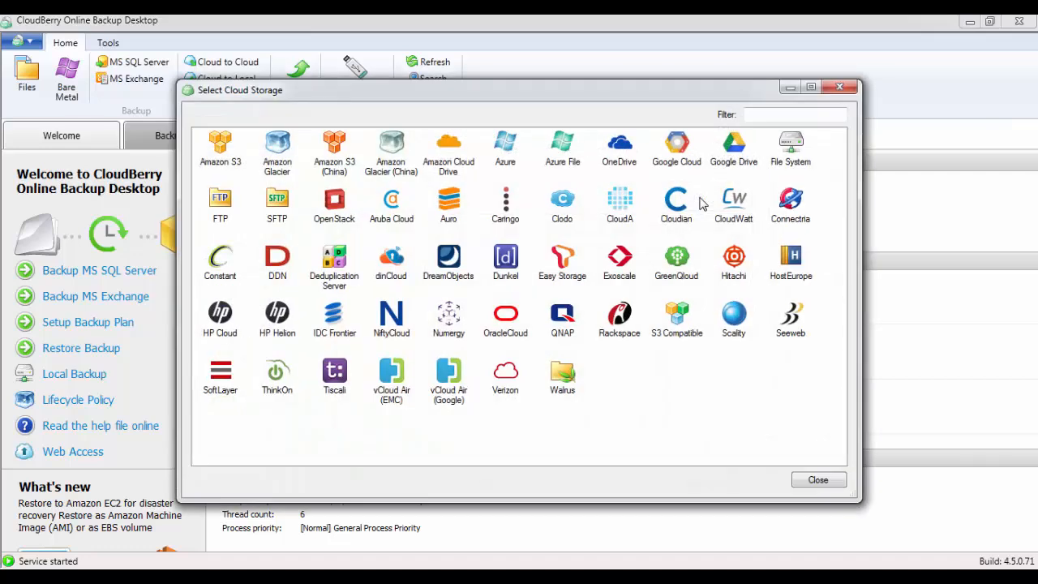
mouse_move(692, 186)
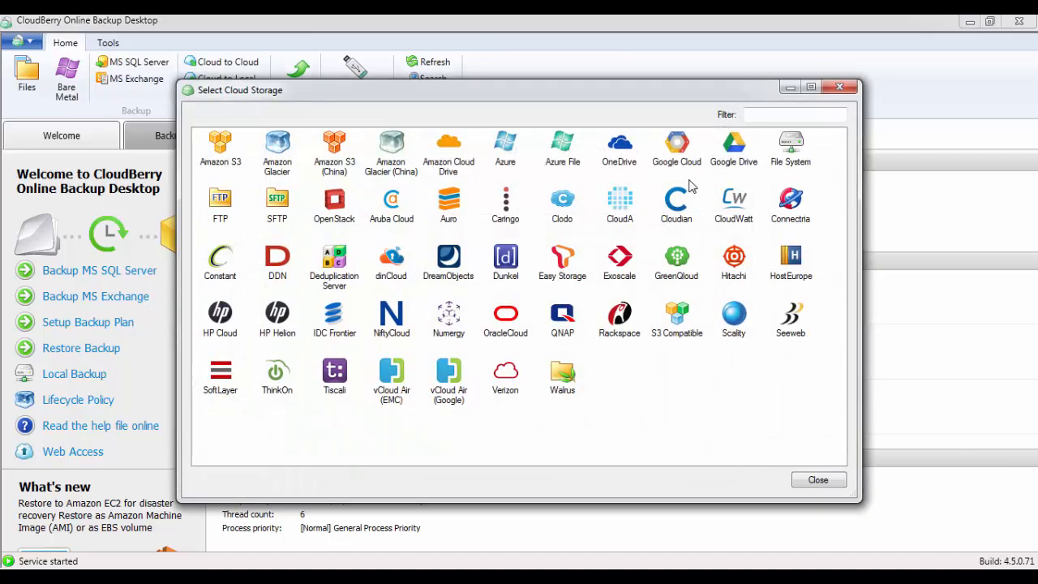
mouse_move(677, 153)
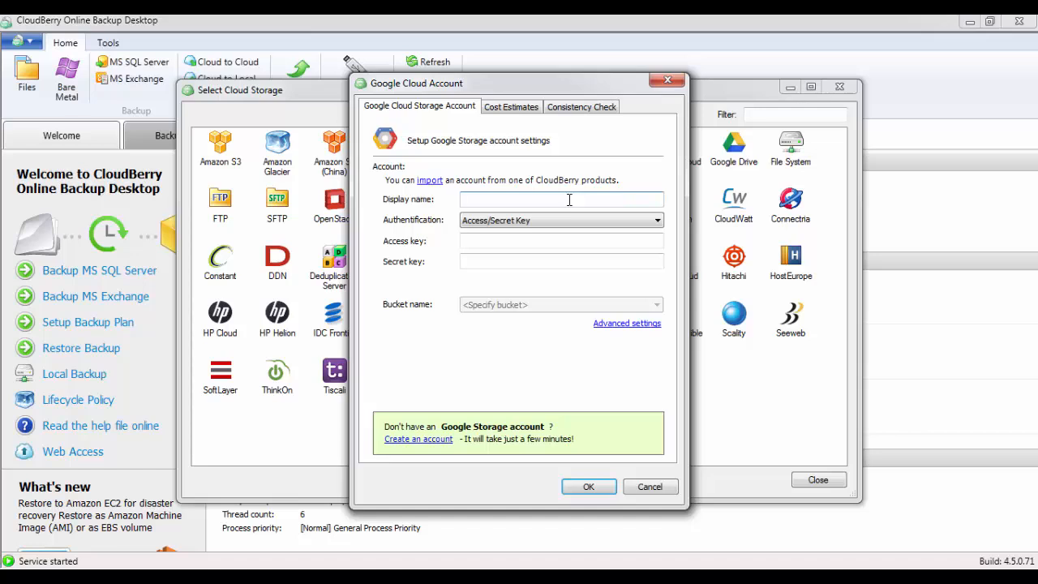
Choose Google Cloud storage, name the account 'Google Backup', and move to the key fields.
text(Google Backup)
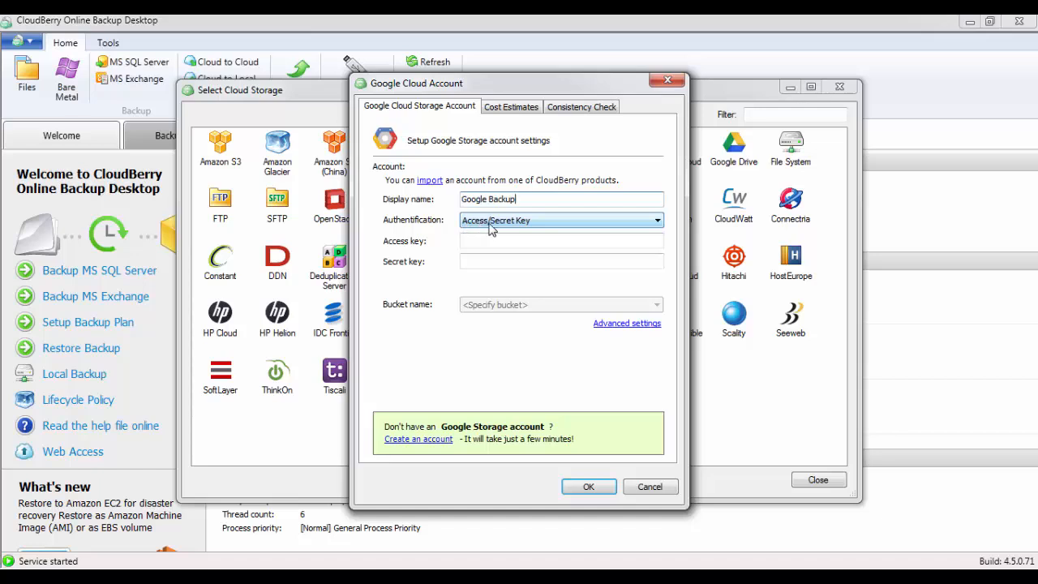
click(561, 260)
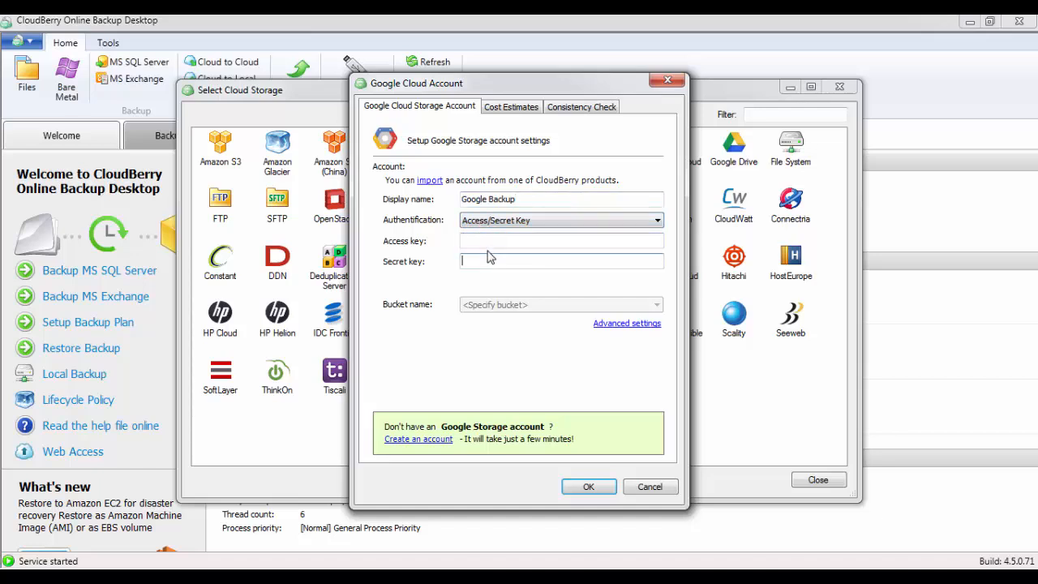
click(561, 241)
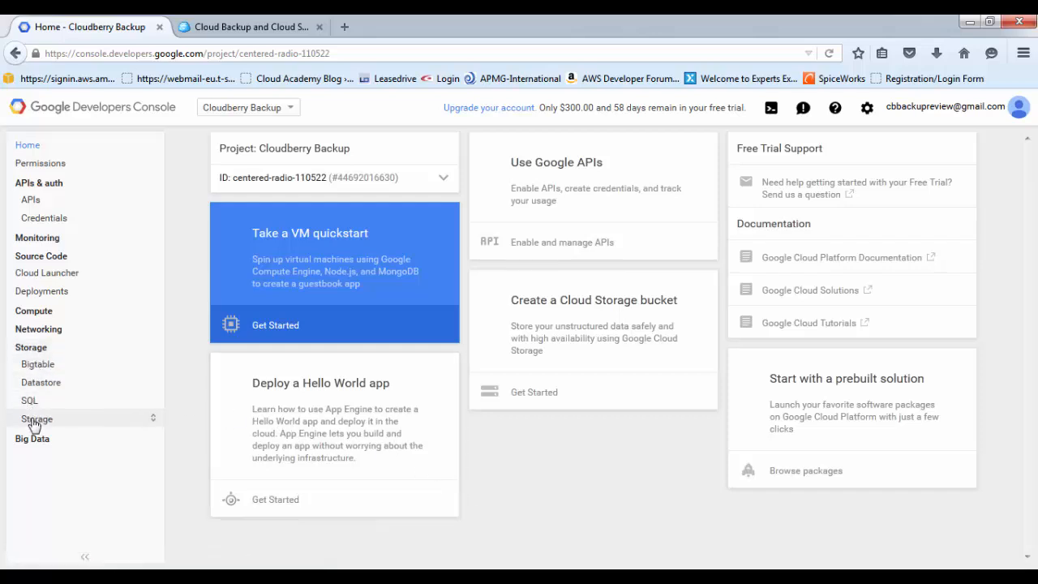
Open Storage Settings' Interoperability tab and list projects to confirm the current one.
click(36, 418)
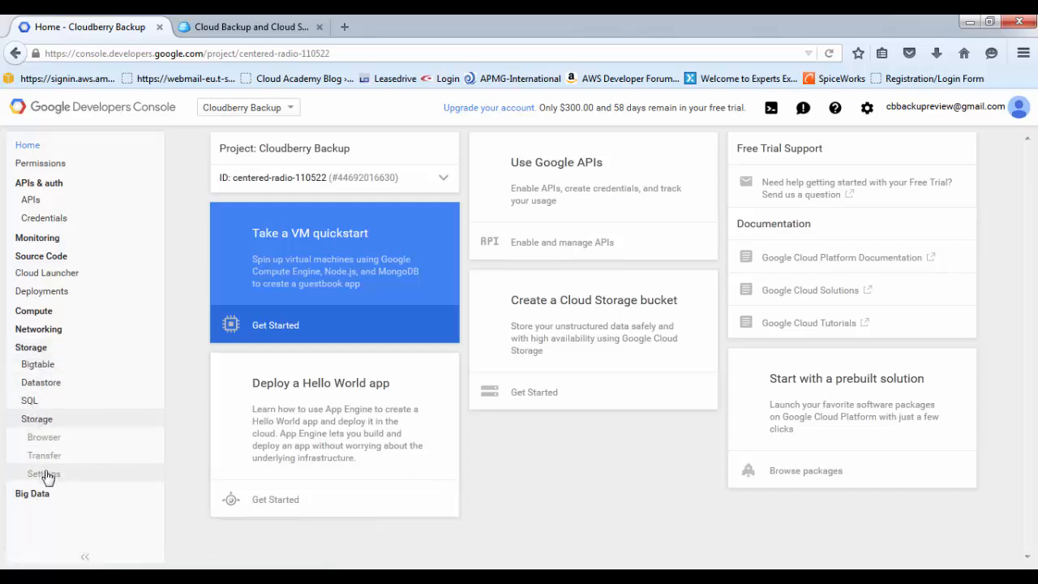
click(43, 473)
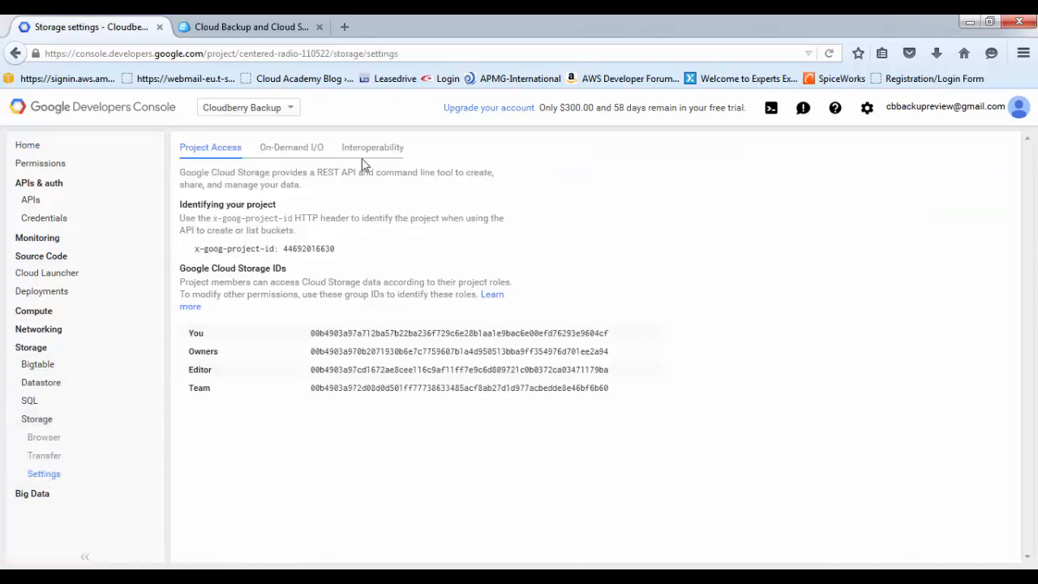
click(372, 147)
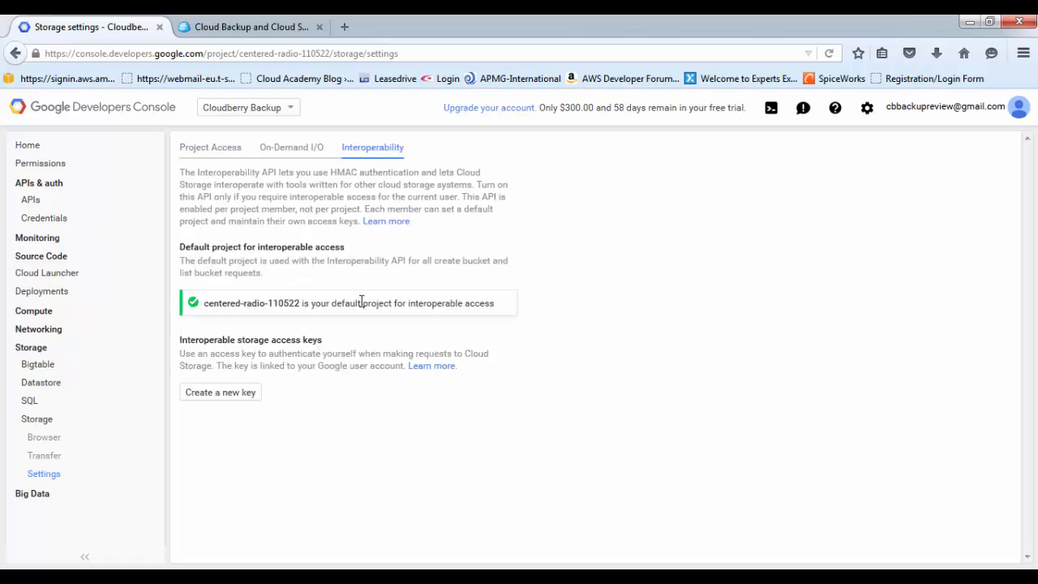
mouse_move(332, 316)
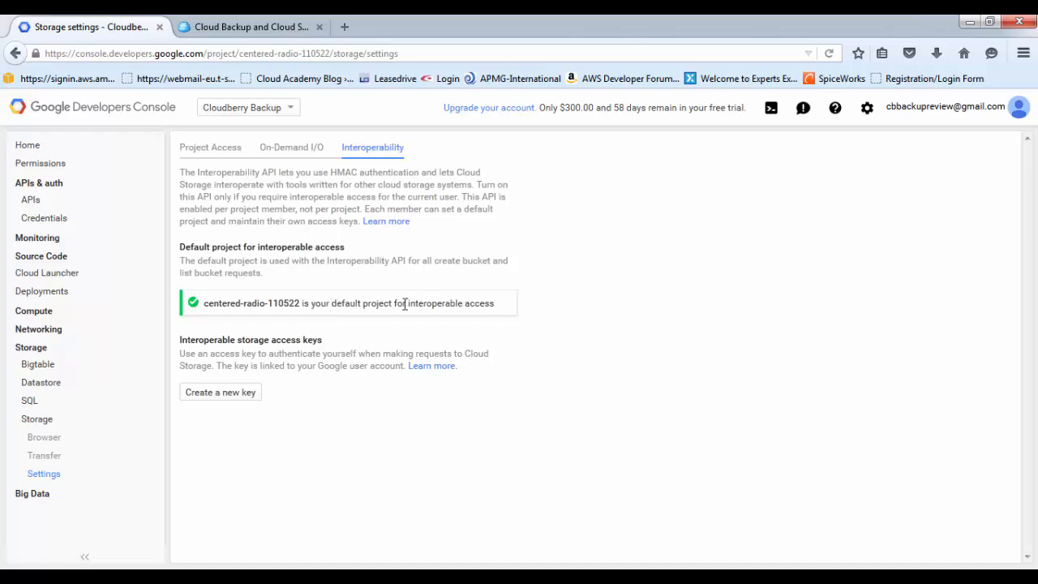
mouse_move(205, 302)
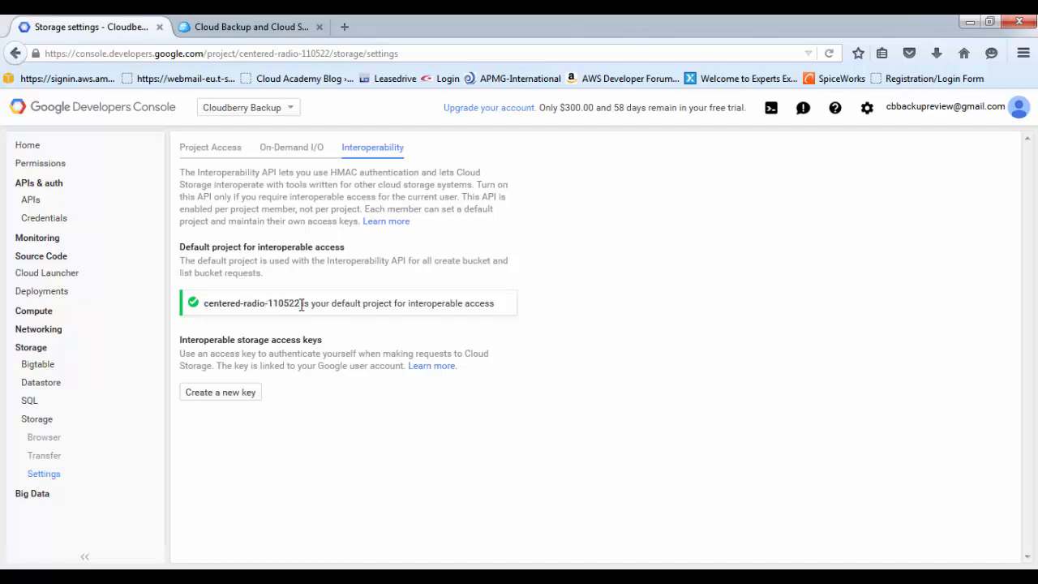
mouse_move(292, 107)
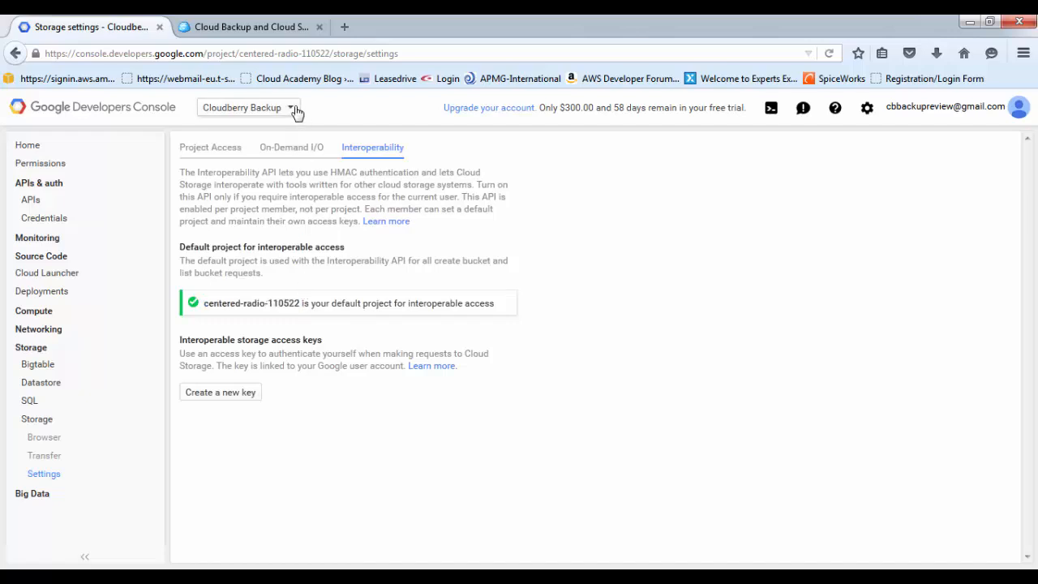
click(248, 107)
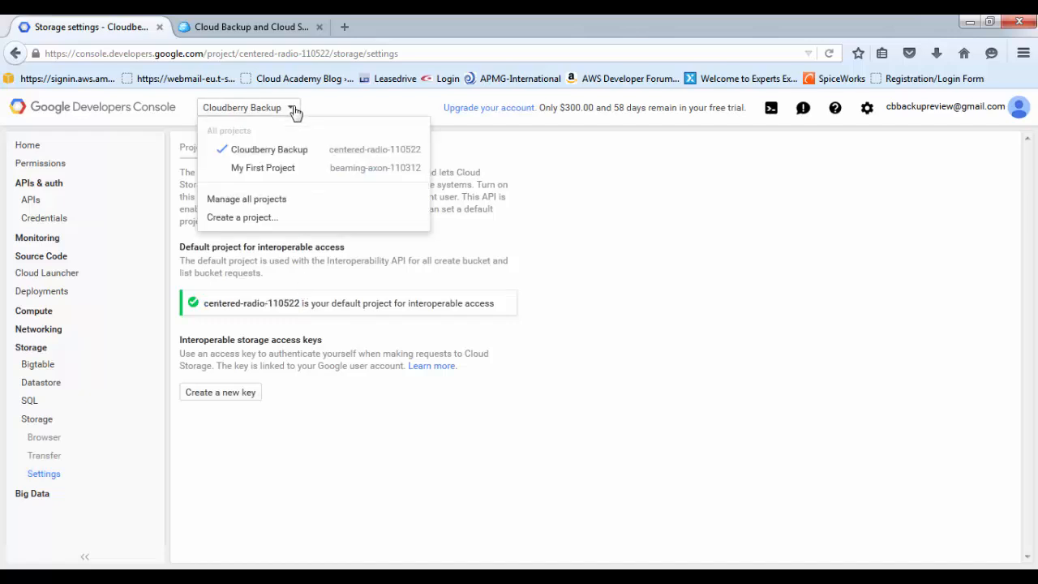
mouse_move(268, 154)
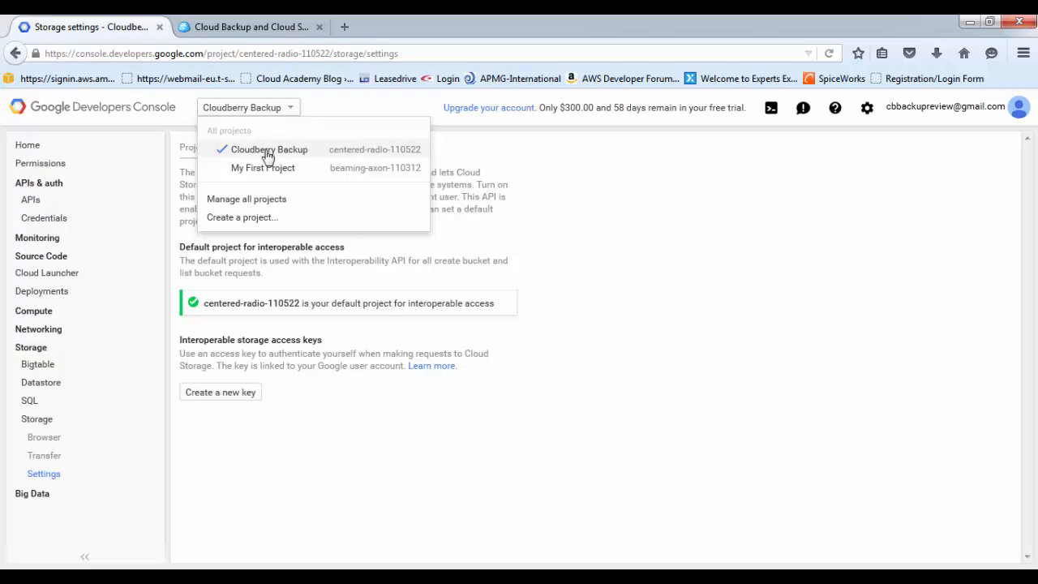
mouse_move(382, 154)
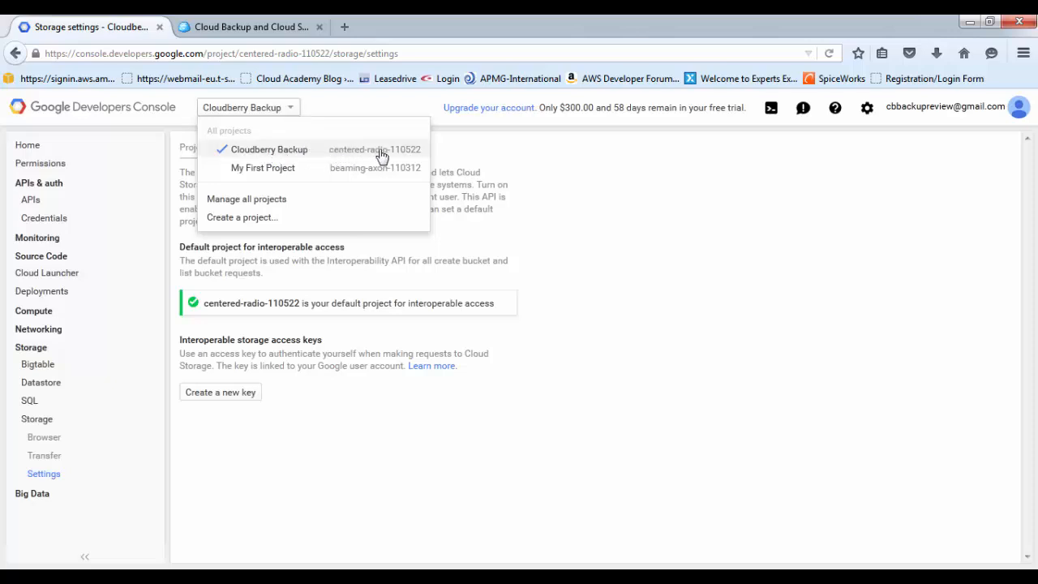
mouse_move(353, 325)
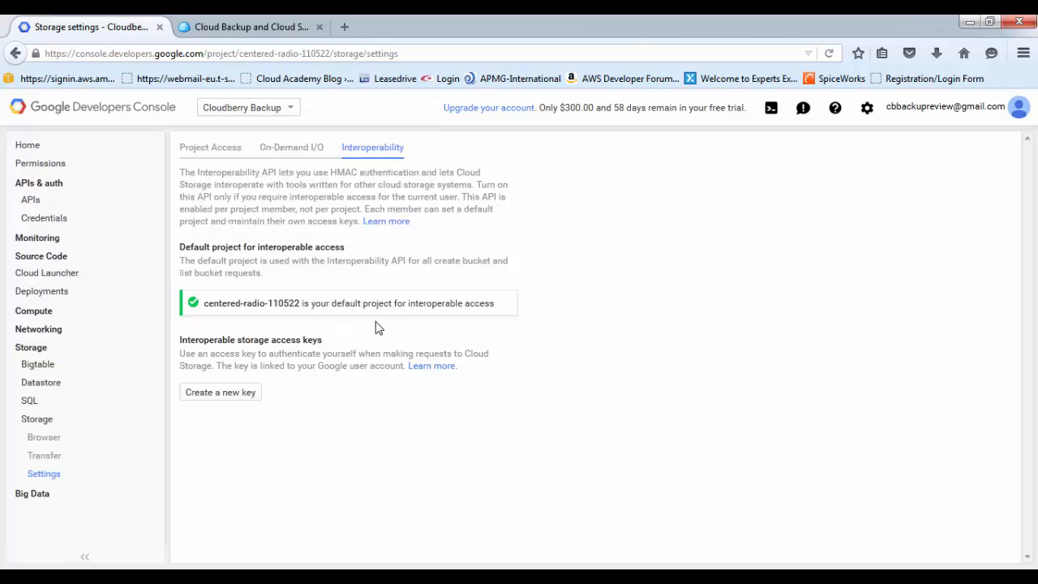
mouse_move(419, 328)
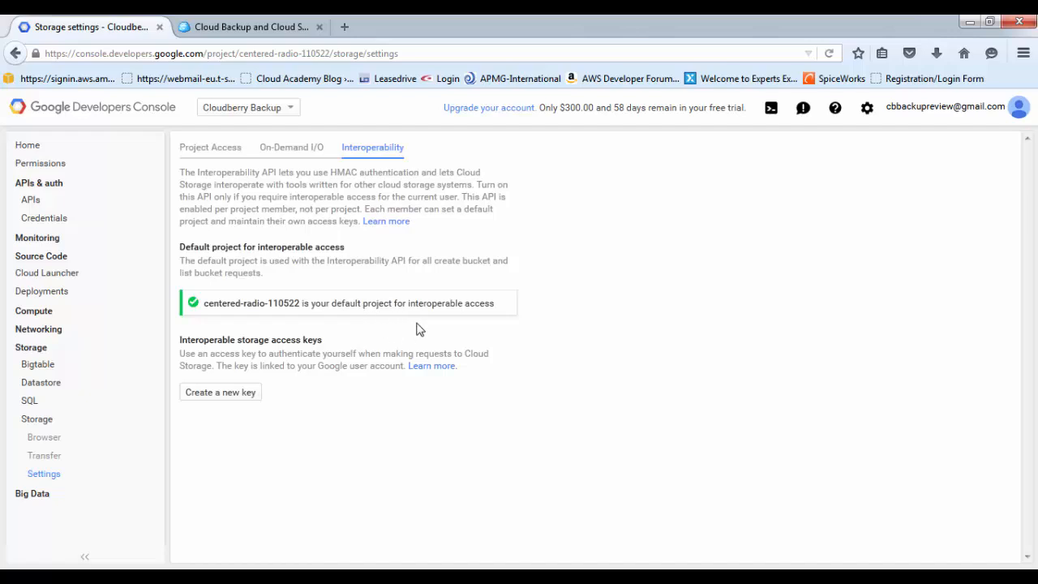
mouse_move(265, 330)
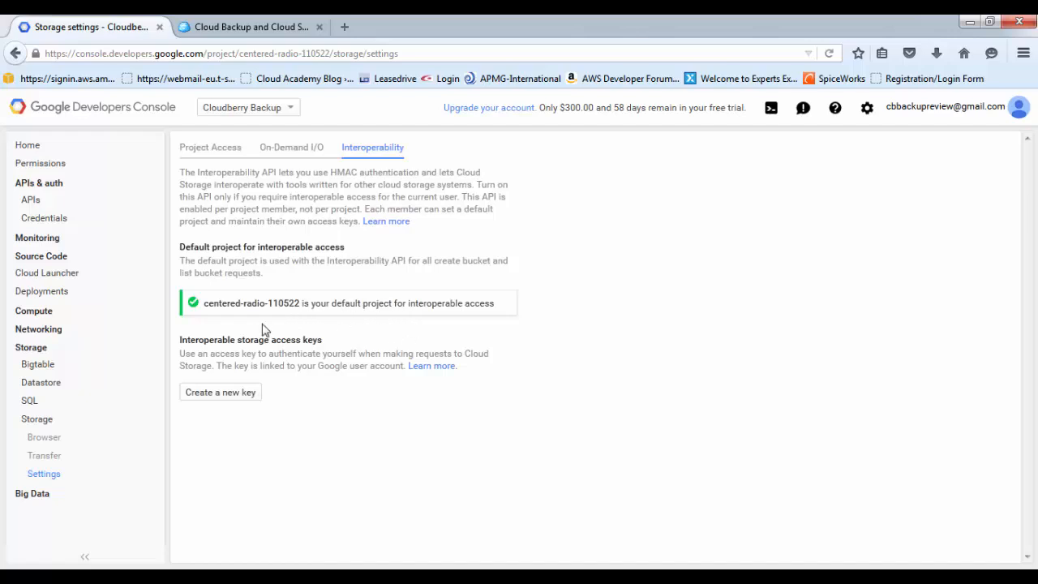
Generate a new interoperable storage access key and select it for copying.
click(220, 391)
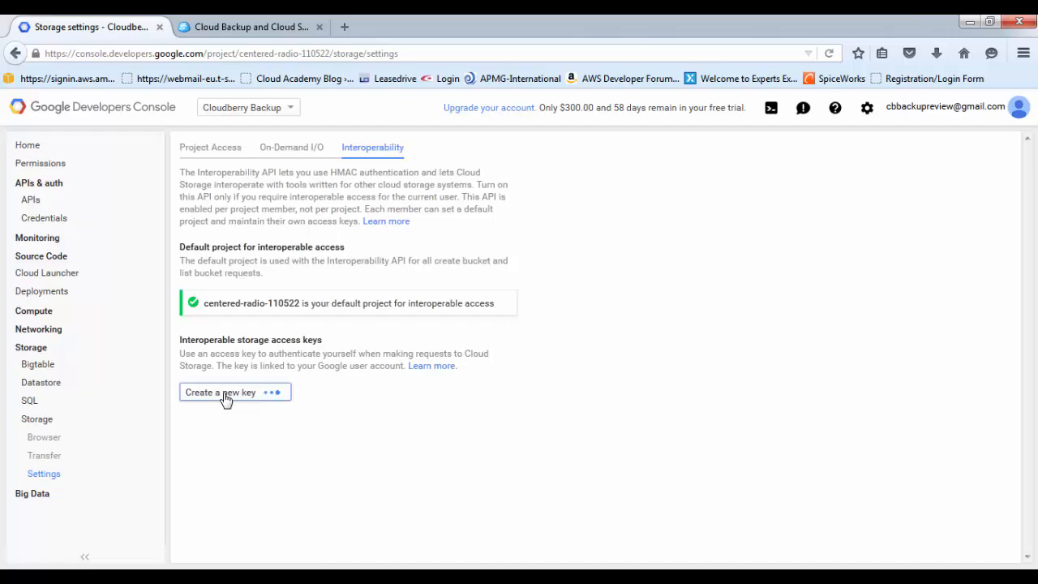
click(220, 392)
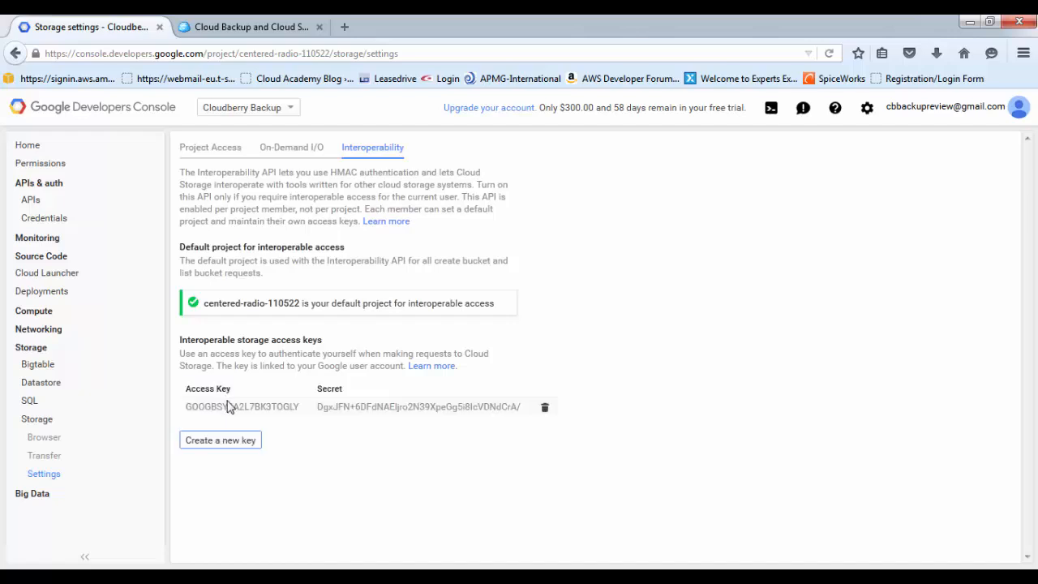
mouse_move(316, 395)
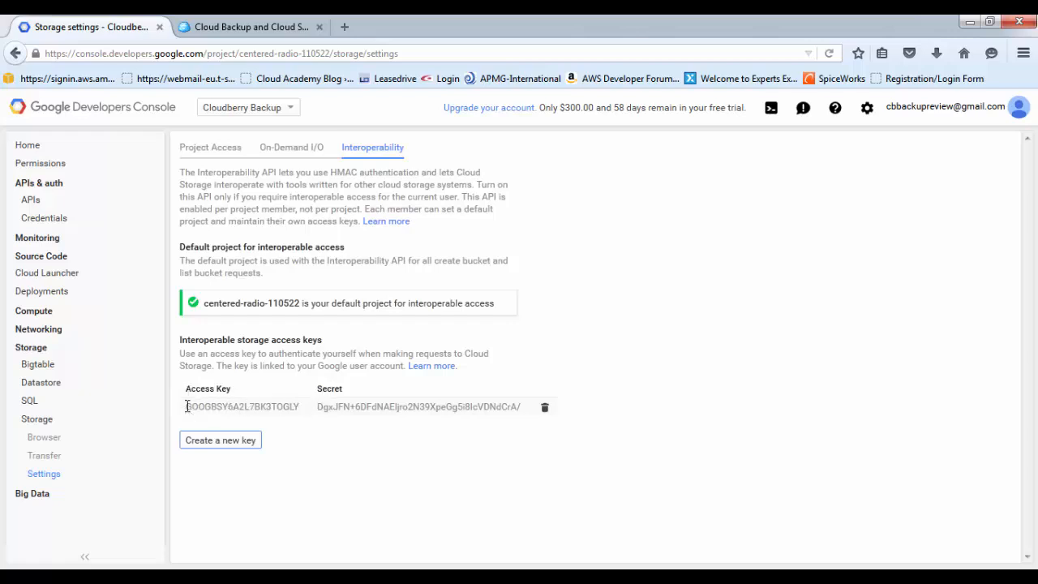
double_click(241, 406)
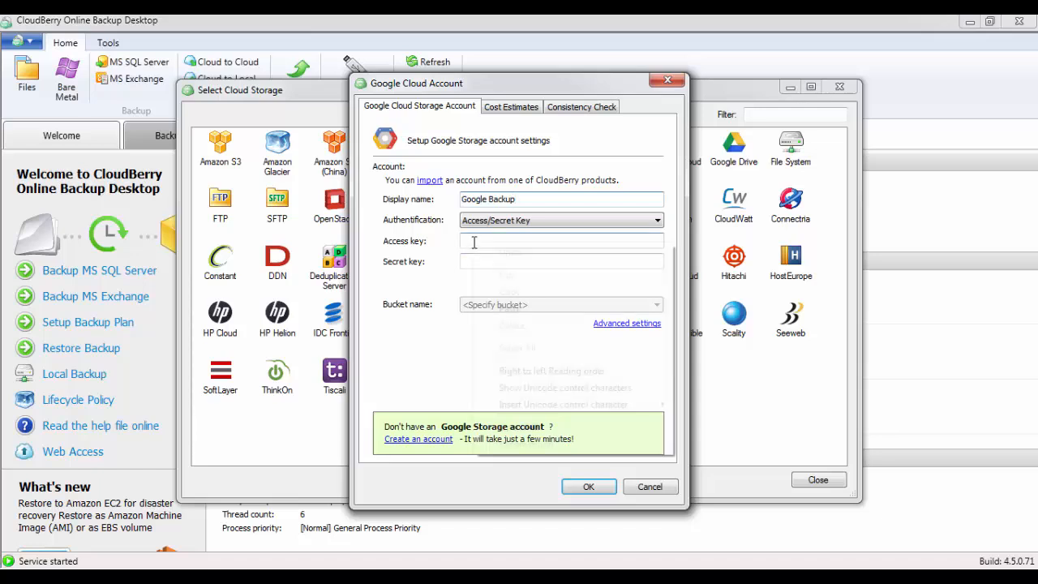
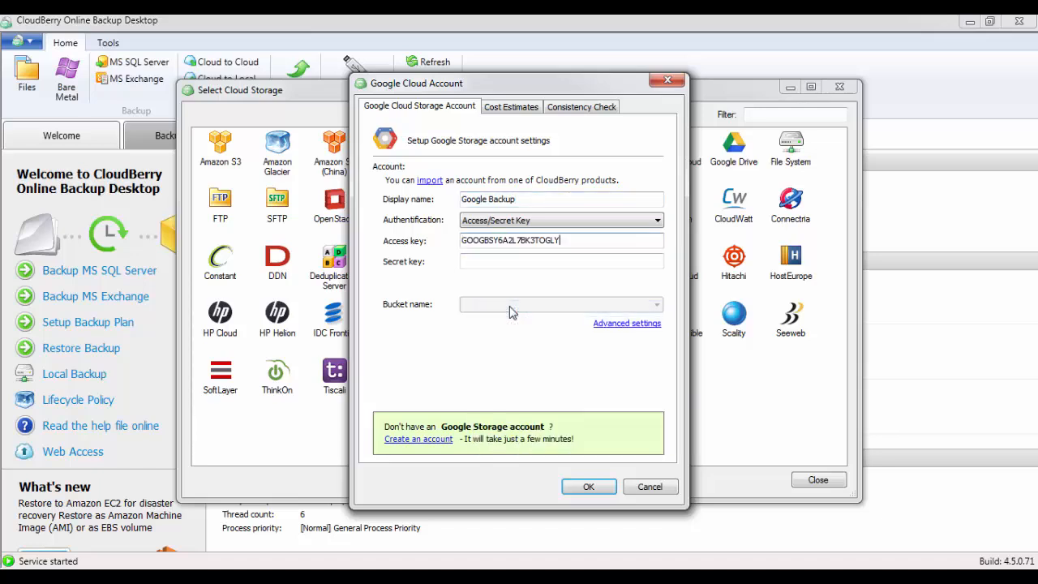
click(561, 260)
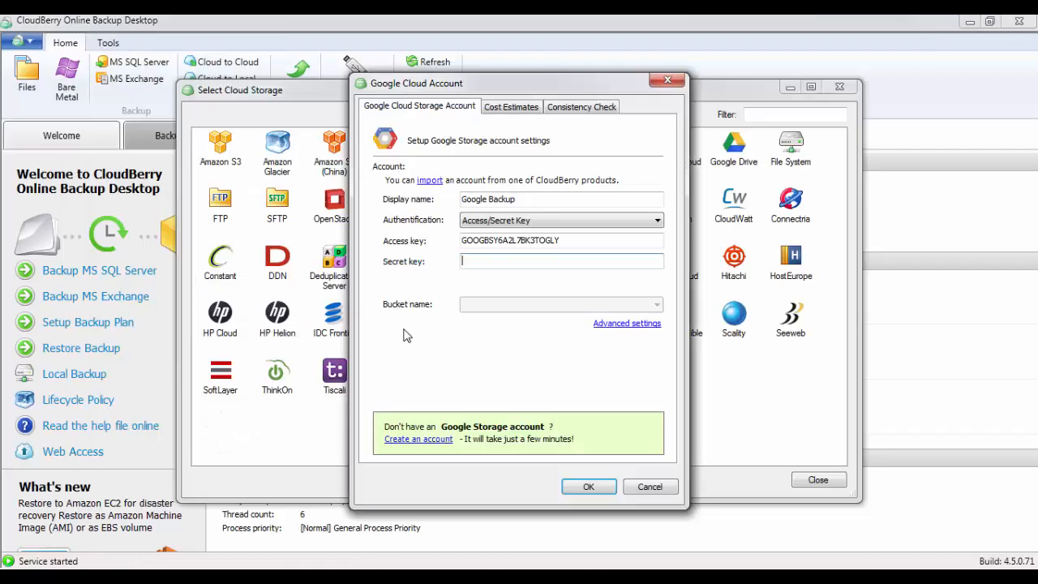
right_click(561, 260)
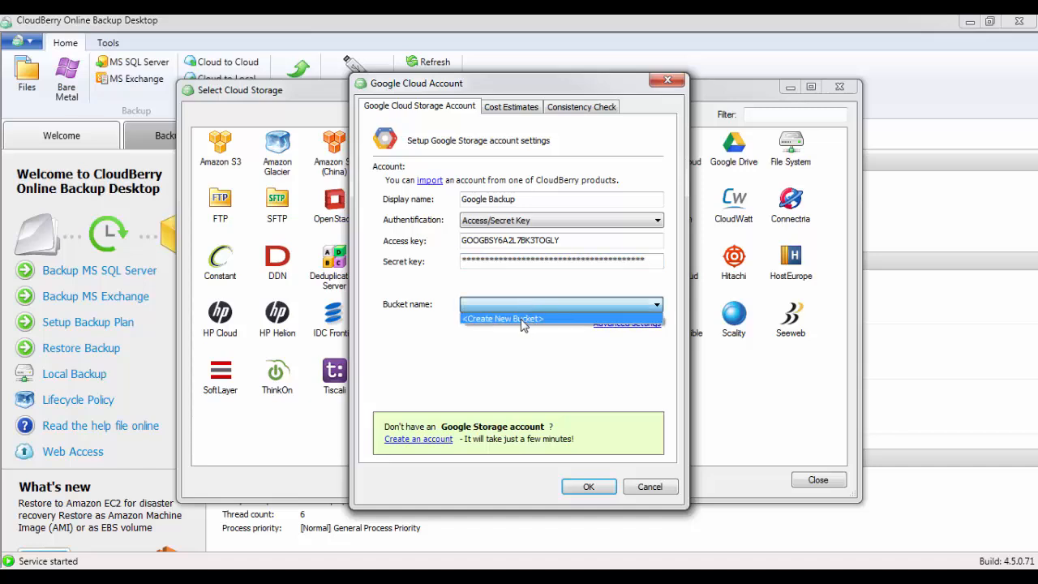
mouse_move(527, 324)
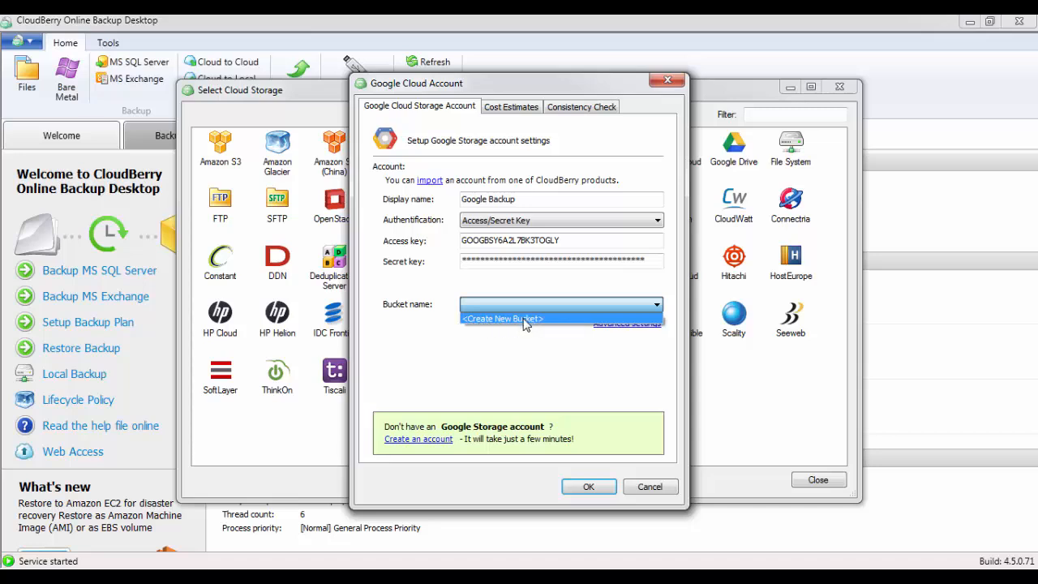
mouse_move(523, 322)
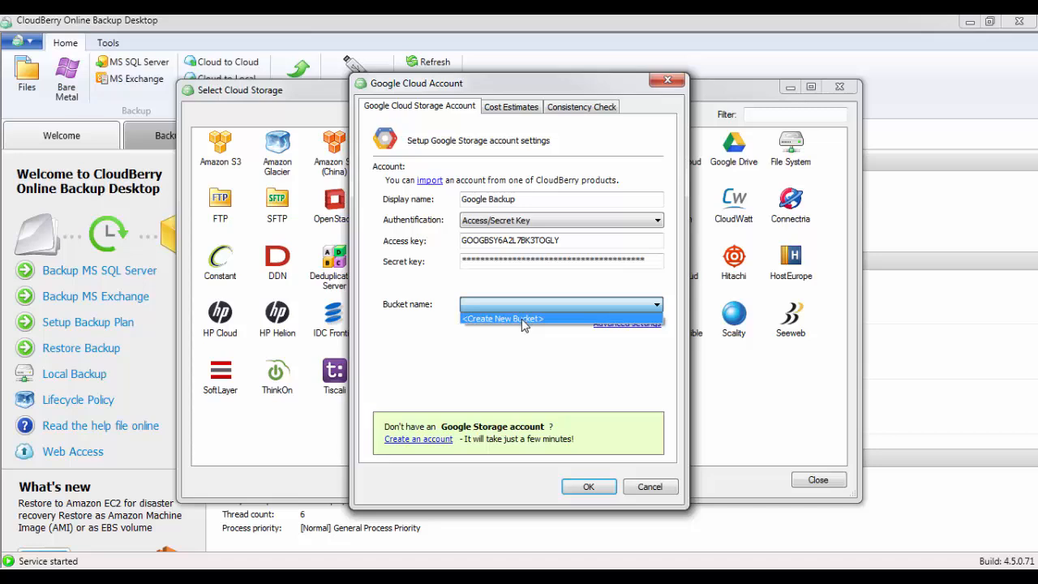
Create bucket 'thisismybucketforbackups' in the EU with Standard storage class.
click(501, 317)
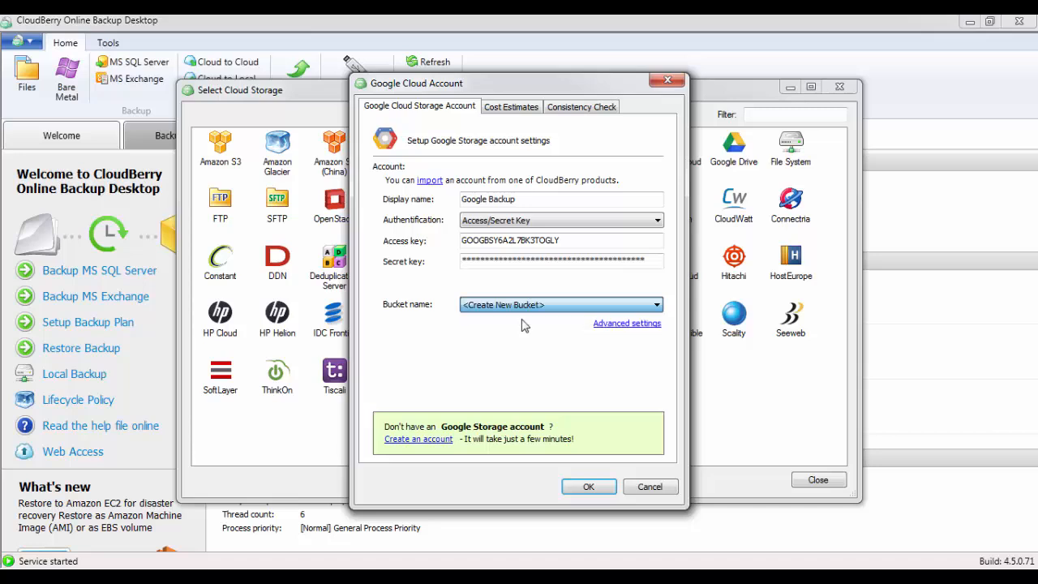
click(561, 304)
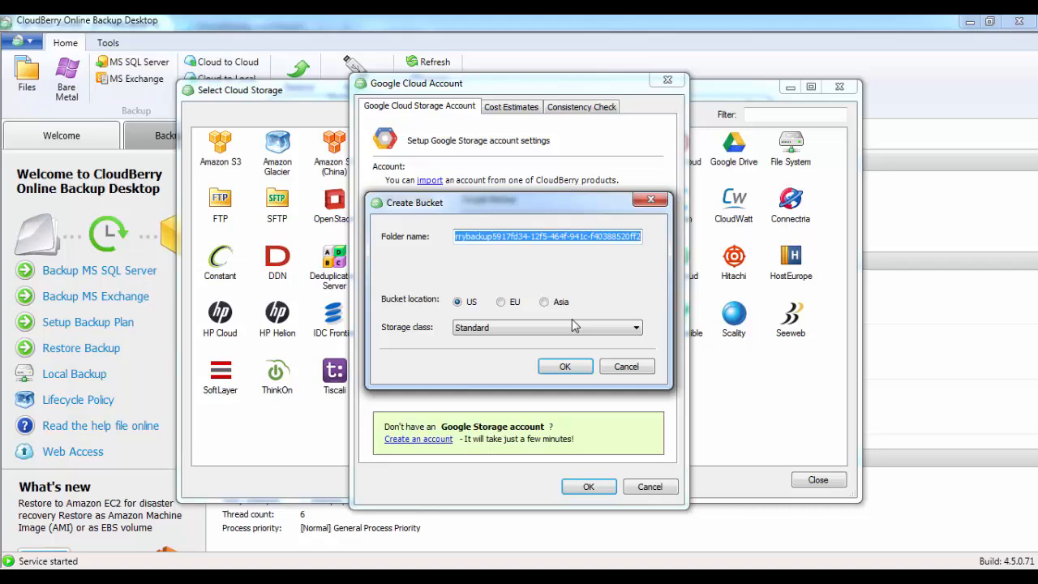
text(thism)
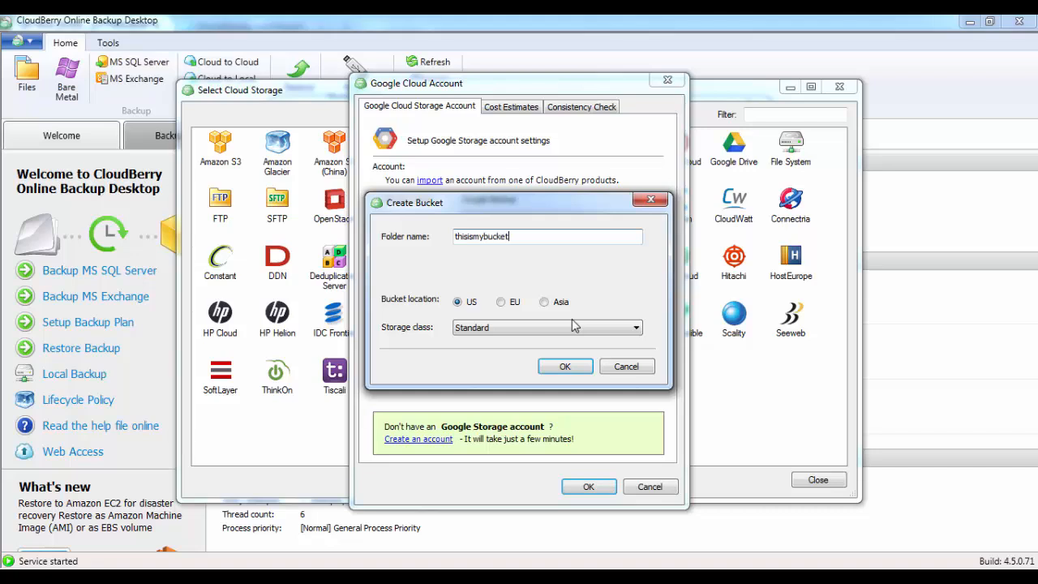
text(forbackups)
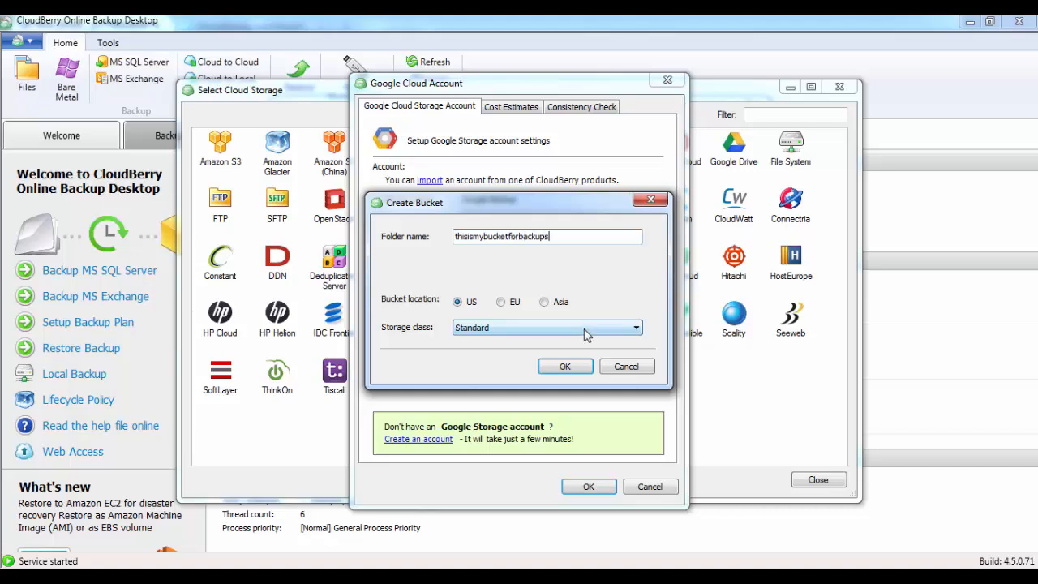
click(501, 301)
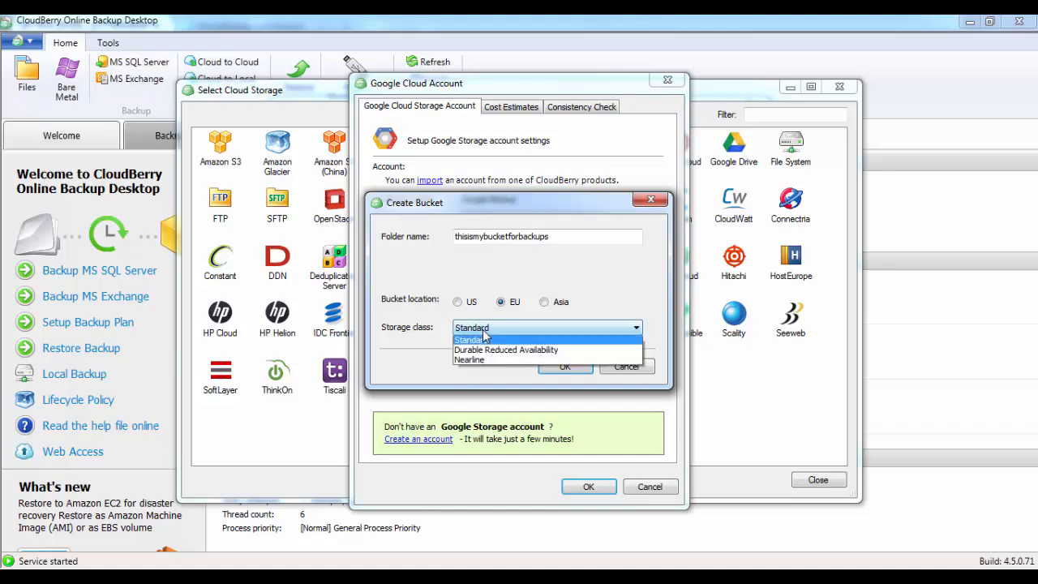
mouse_move(505, 350)
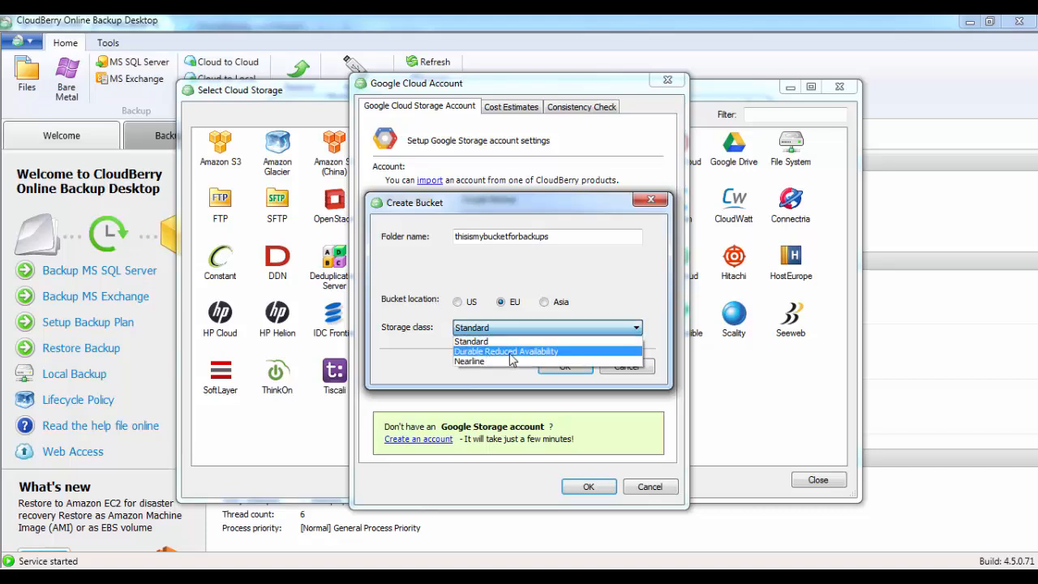
mouse_move(468, 361)
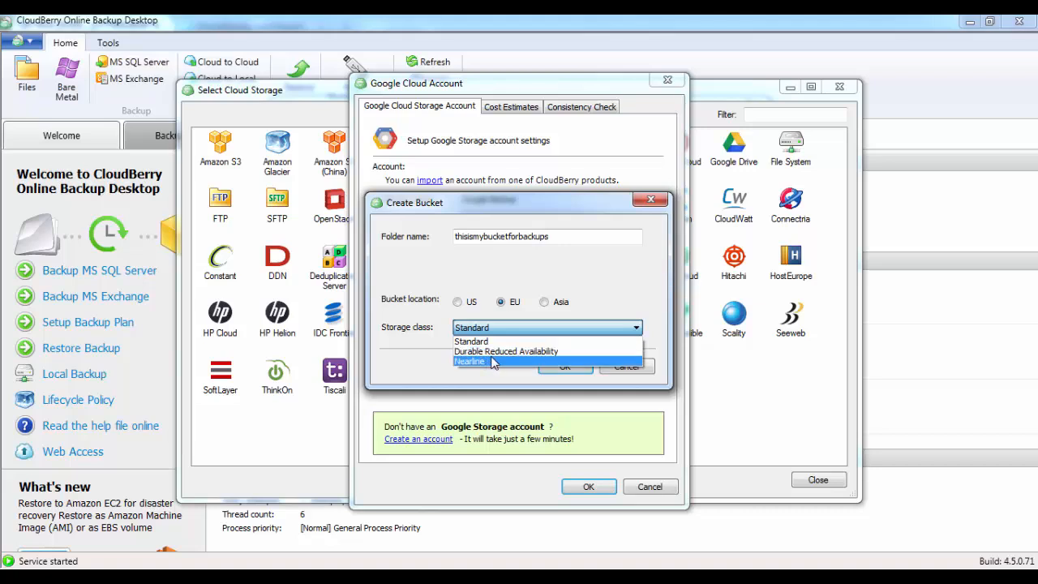
mouse_move(491, 340)
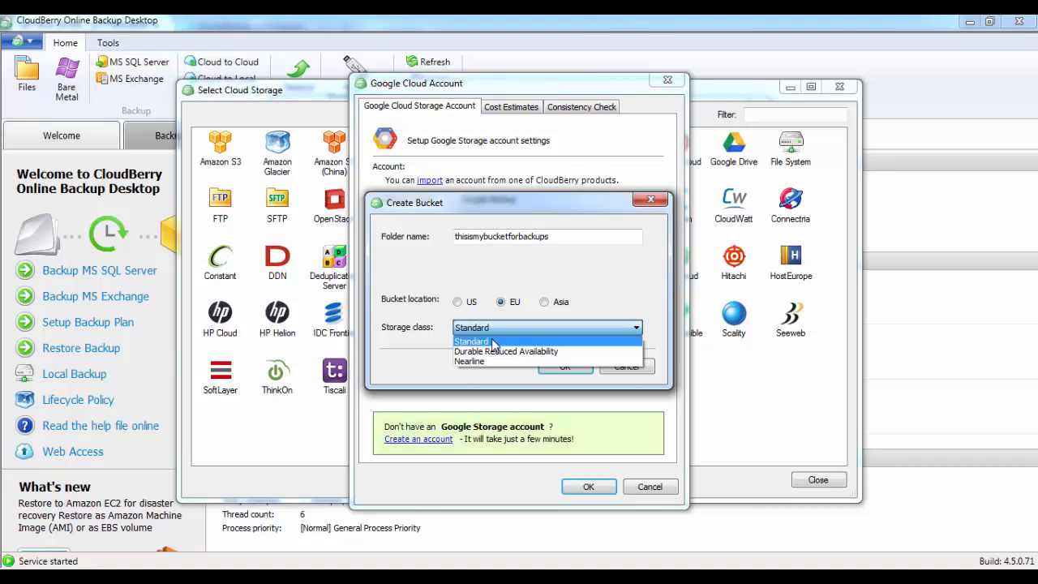
mouse_move(504, 350)
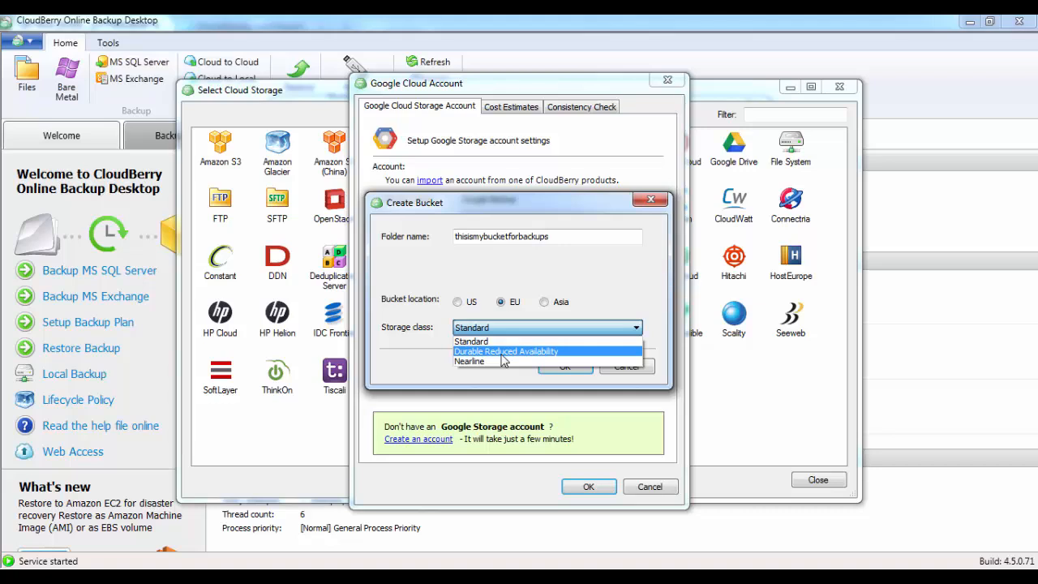
mouse_move(506, 353)
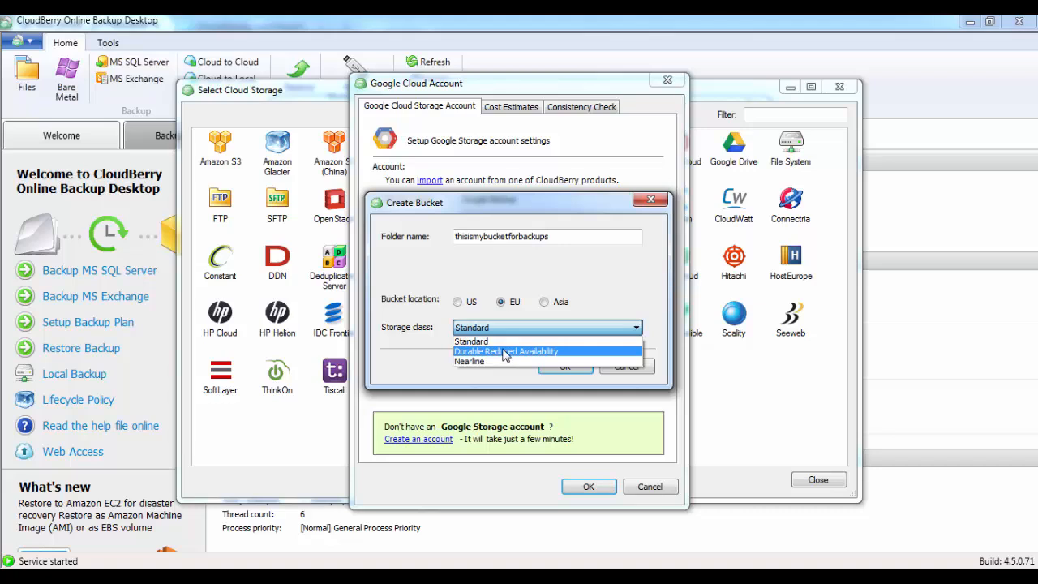
mouse_move(482, 361)
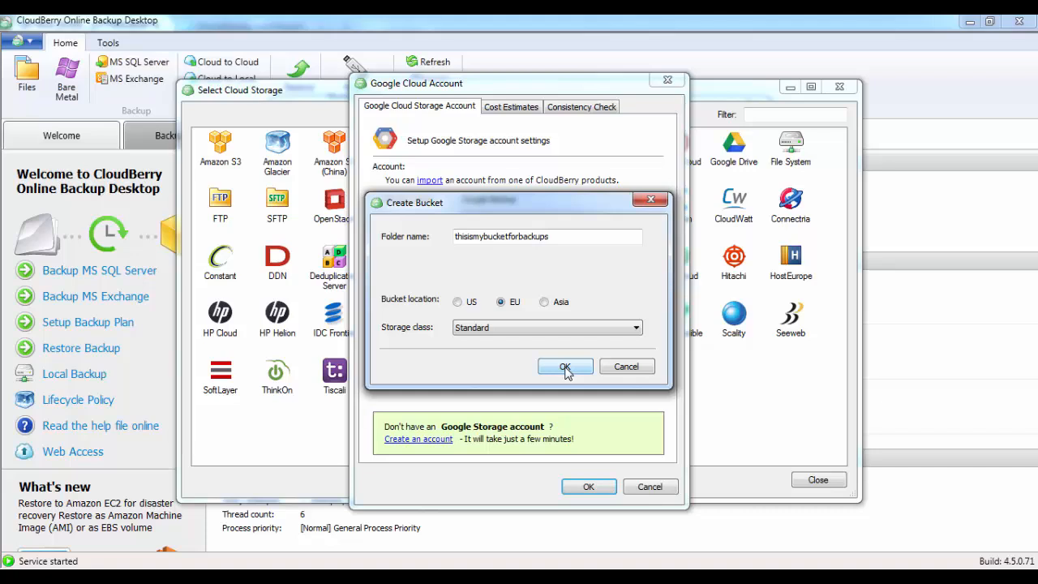
click(565, 366)
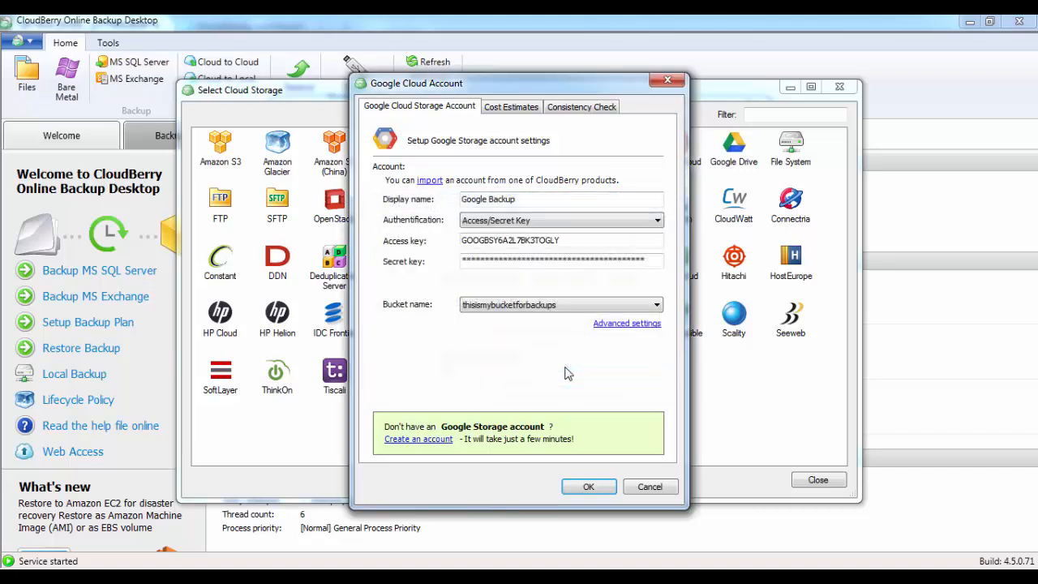
mouse_move(456, 312)
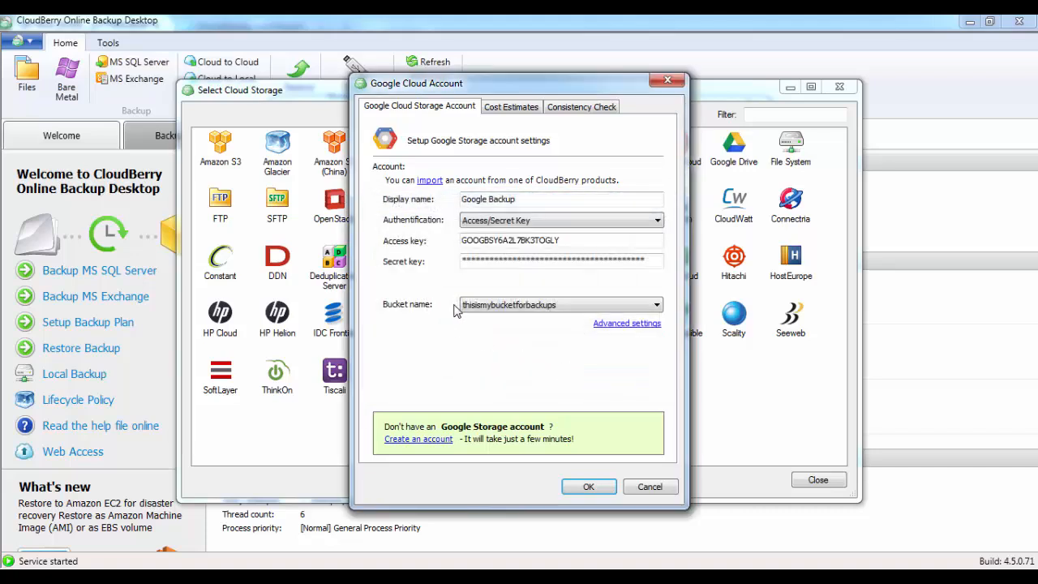
Save the Google Backup account, continue with it as storage, and enter plan name 'Google Backups'.
click(559, 304)
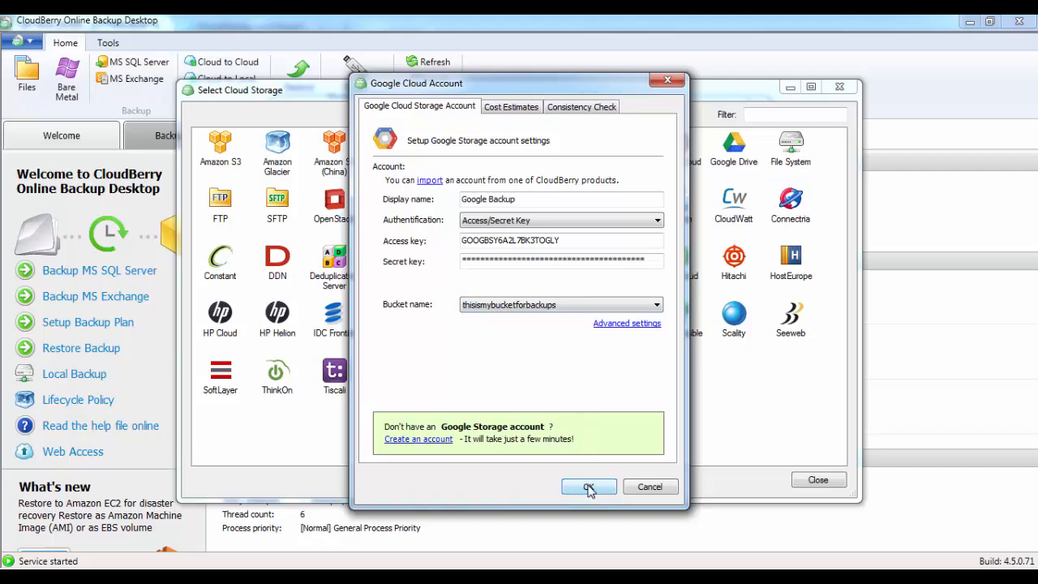
click(587, 485)
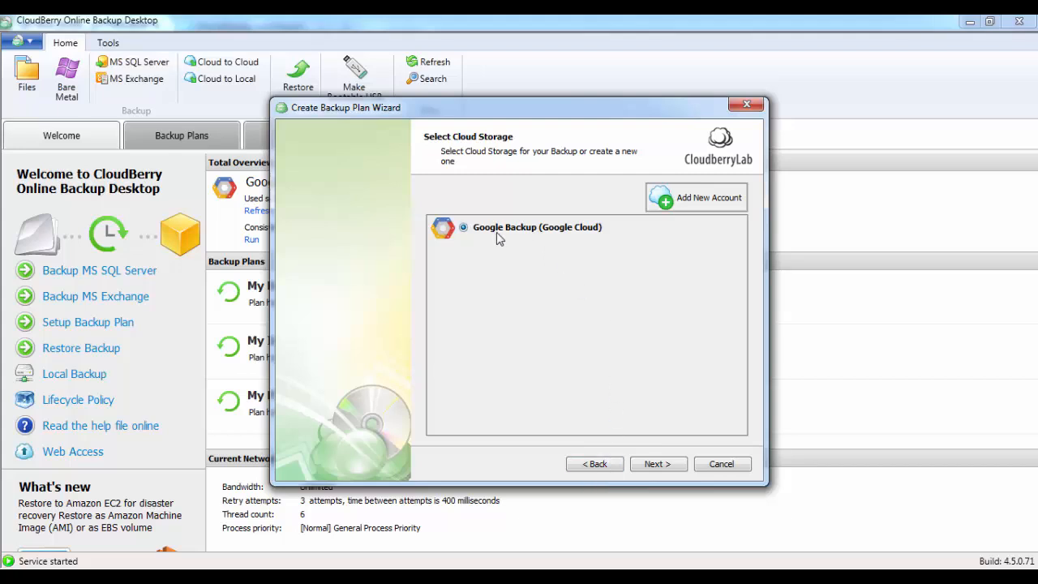
mouse_move(509, 235)
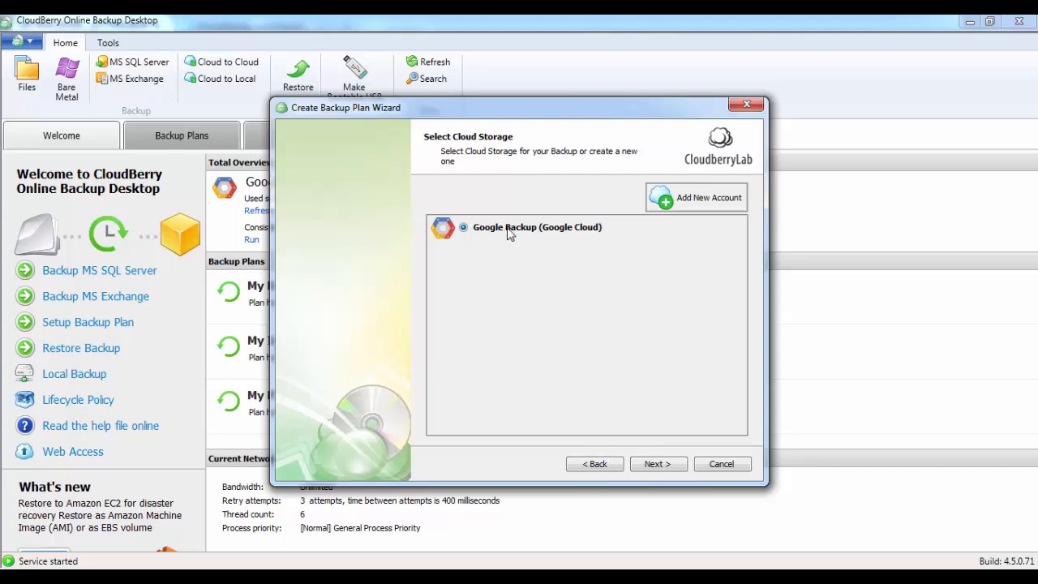
mouse_move(538, 270)
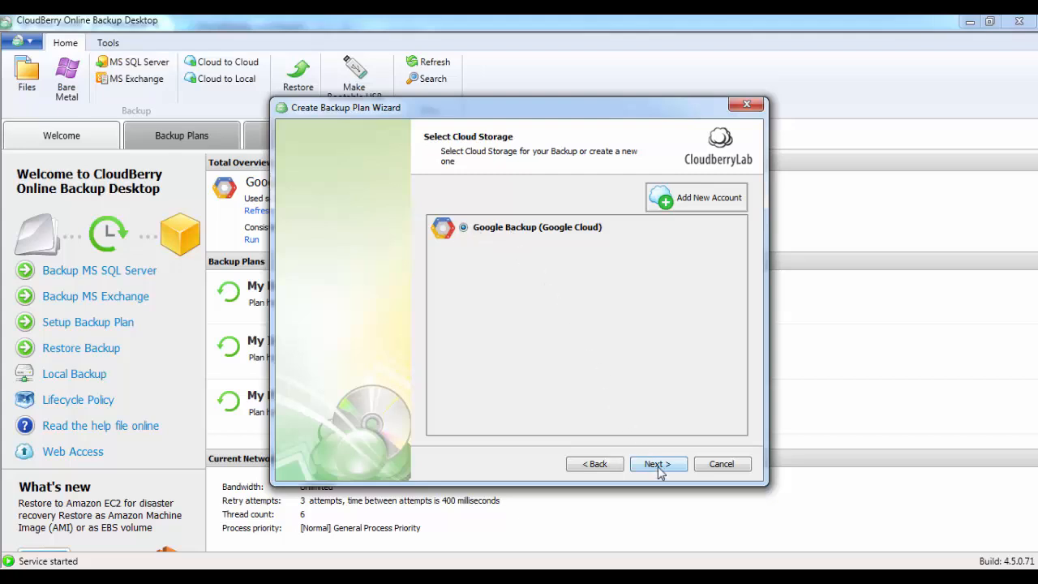
click(658, 463)
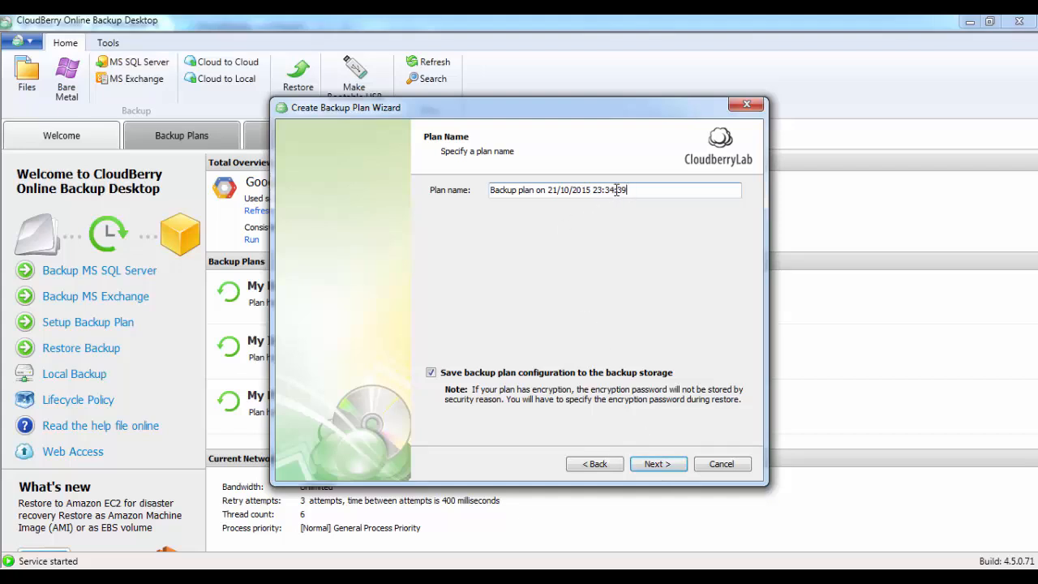
text(G)
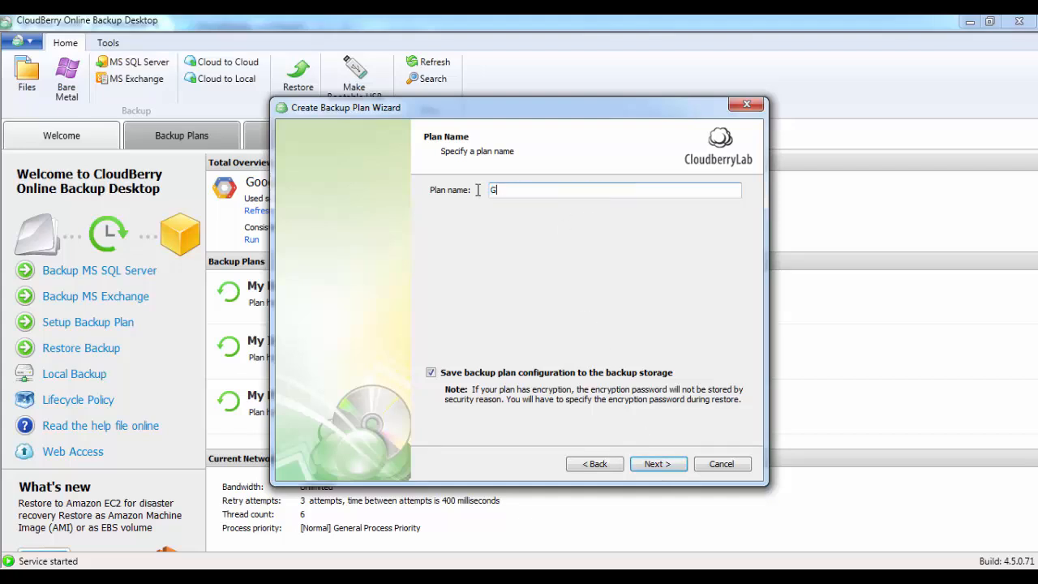
text(oogle Backups)
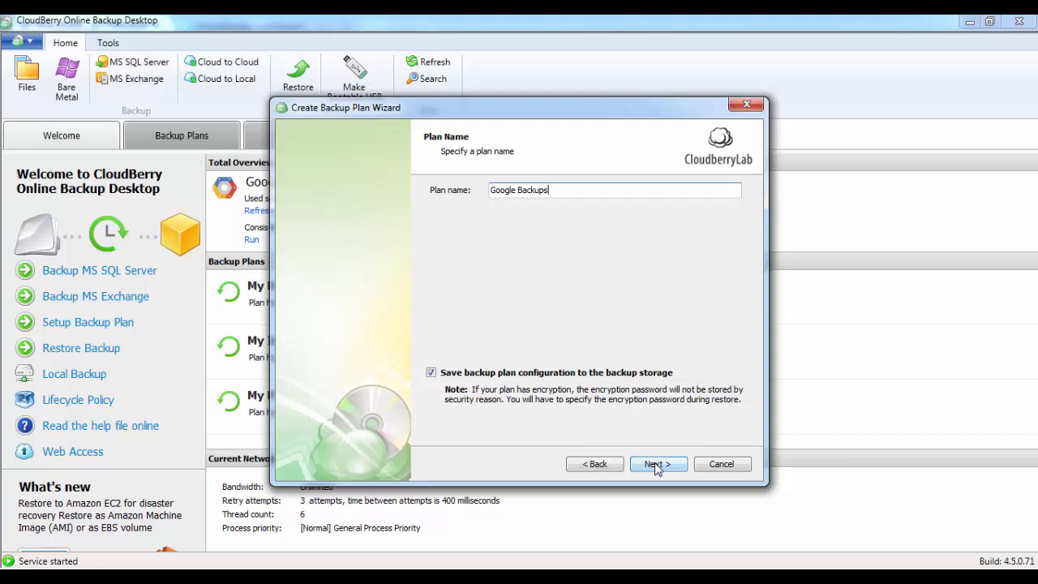
Keep Advanced Mode as the backup mode and reach the advanced options page.
click(657, 463)
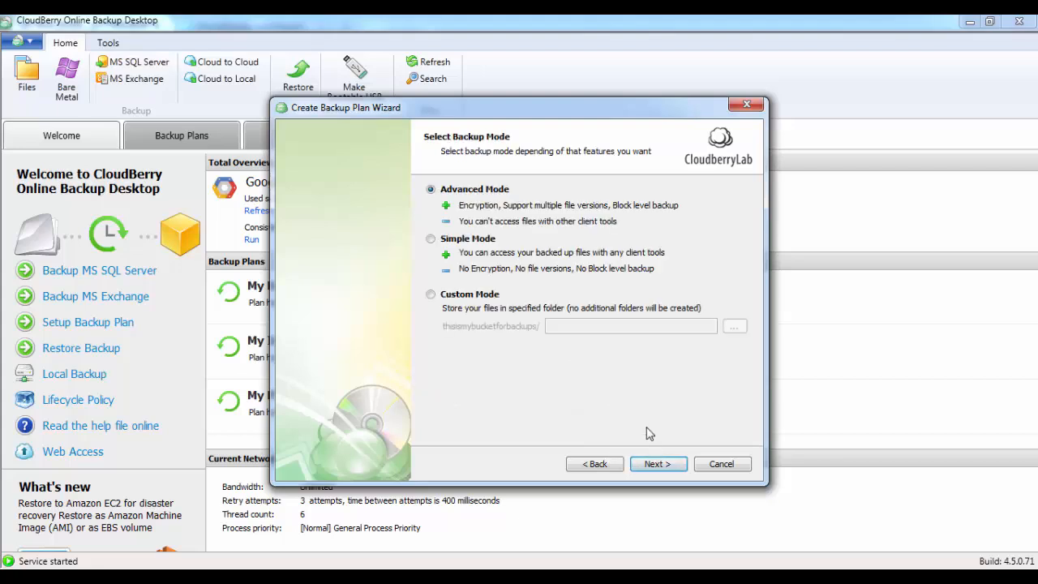
mouse_move(482, 195)
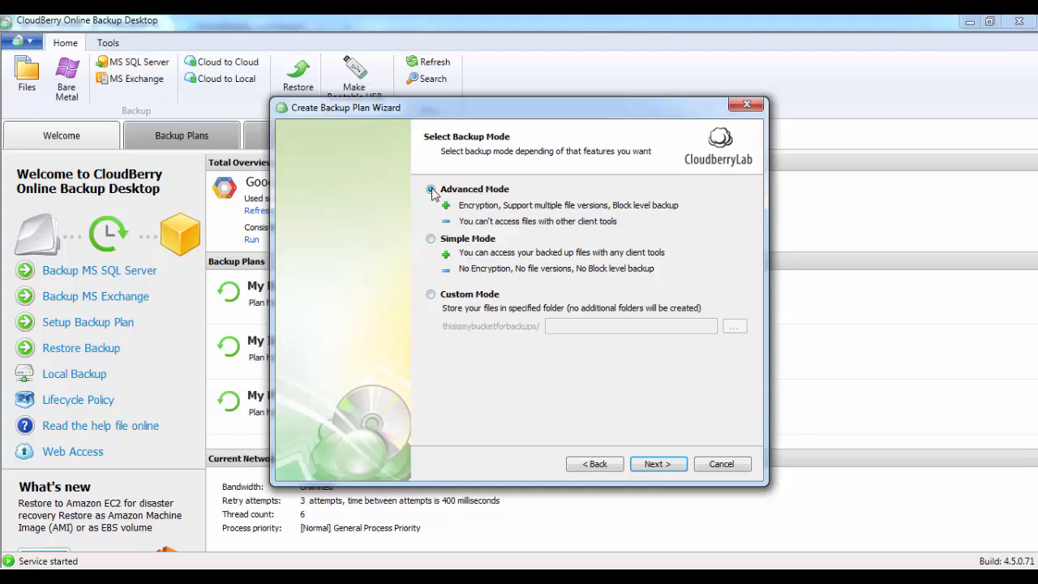
click(430, 189)
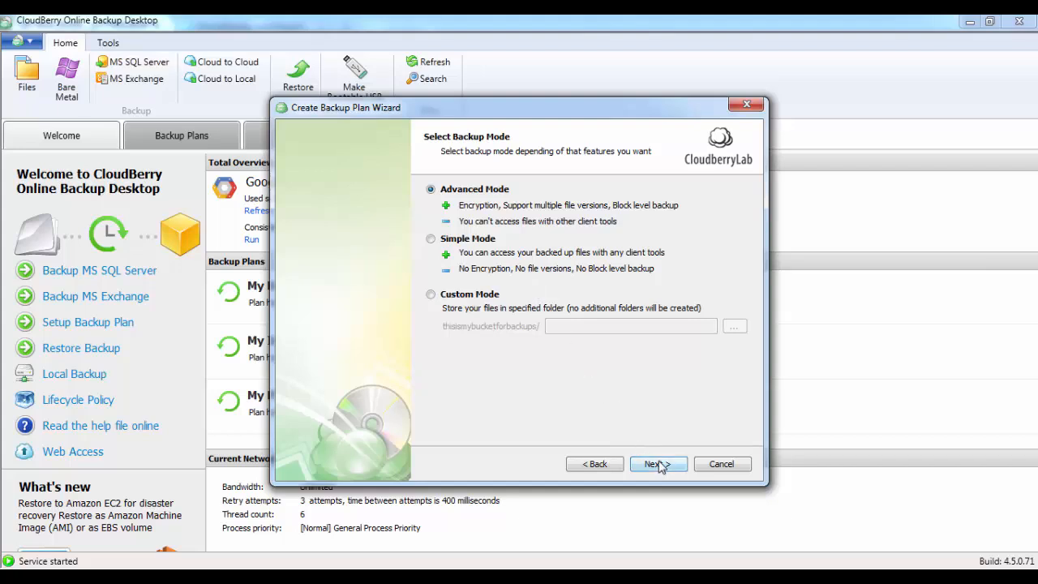
click(652, 463)
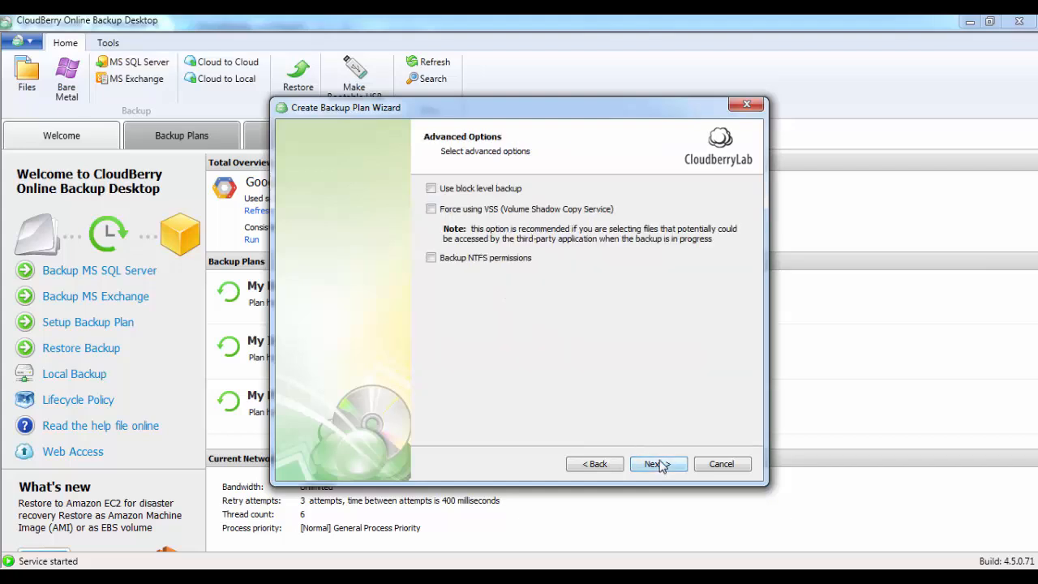
mouse_move(583, 299)
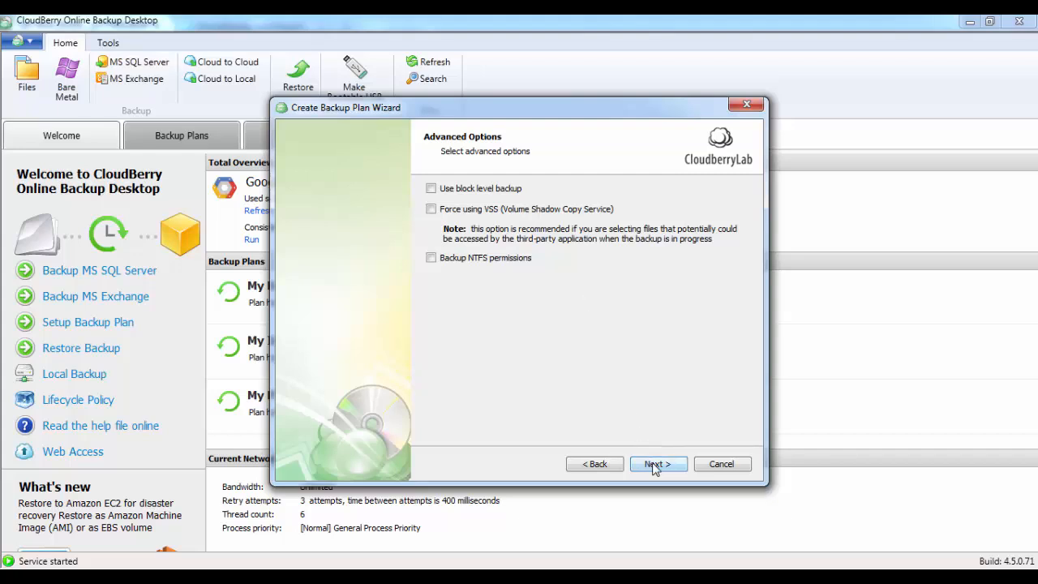
Tick the CloudBerry Backup folder under C:\ as the source and continue to filters.
click(657, 463)
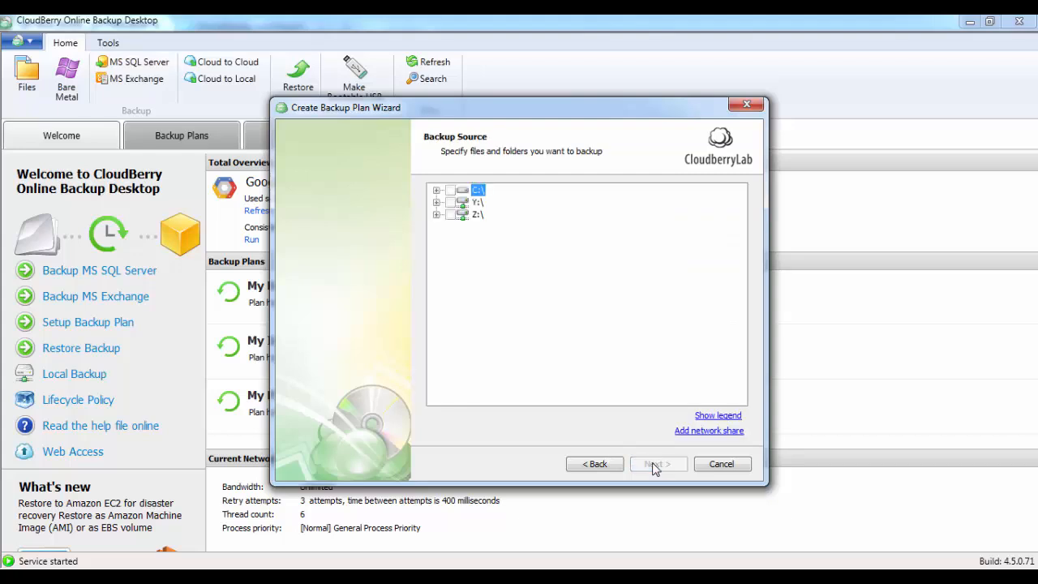
mouse_move(535, 316)
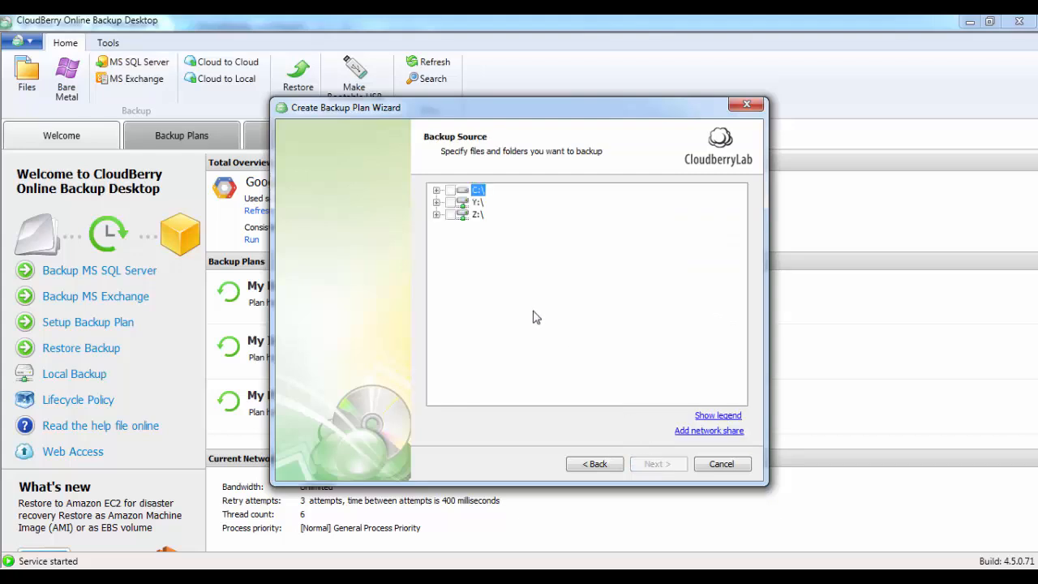
mouse_move(438, 194)
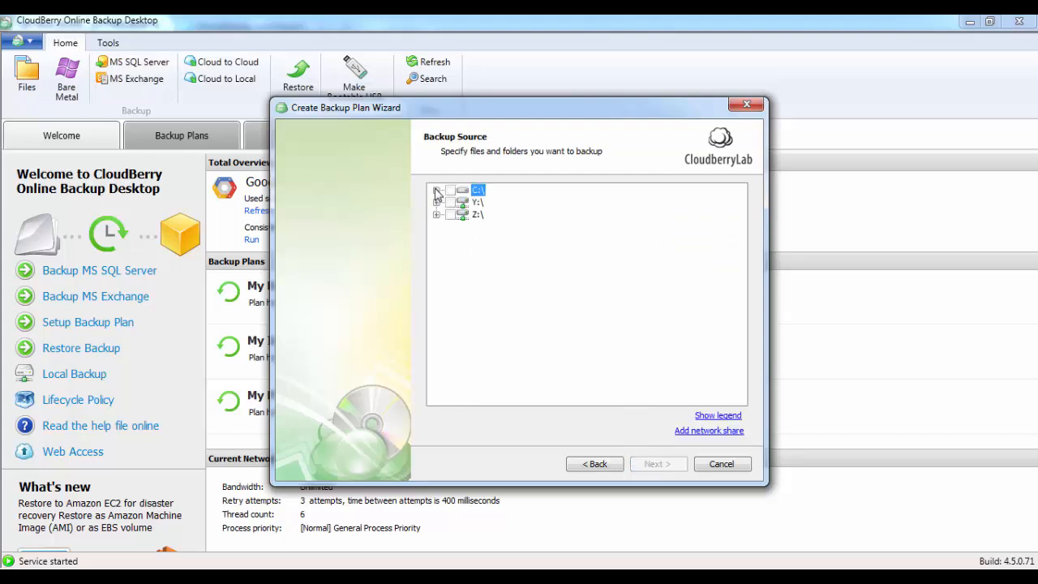
click(436, 190)
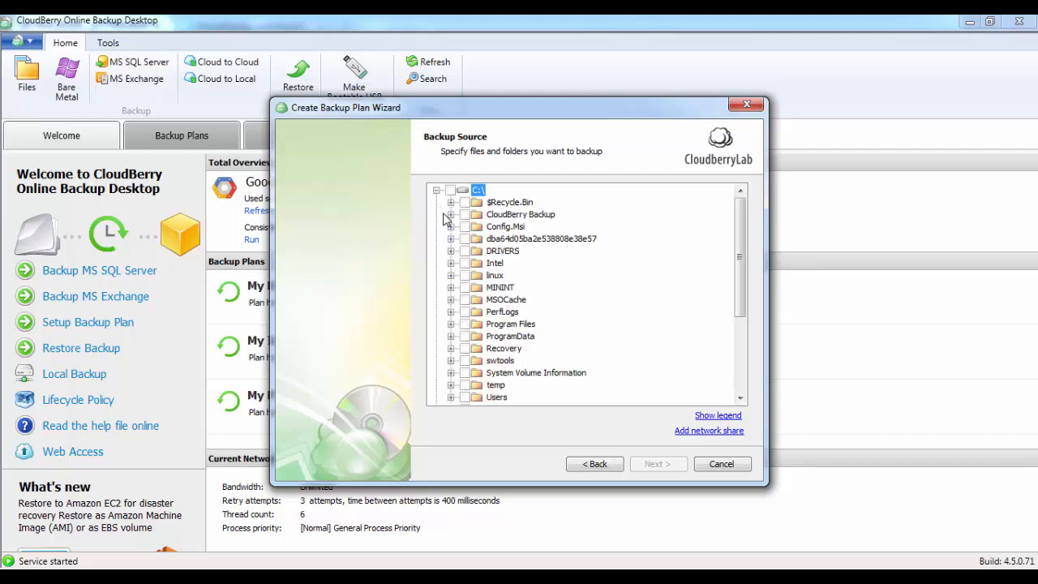
click(465, 219)
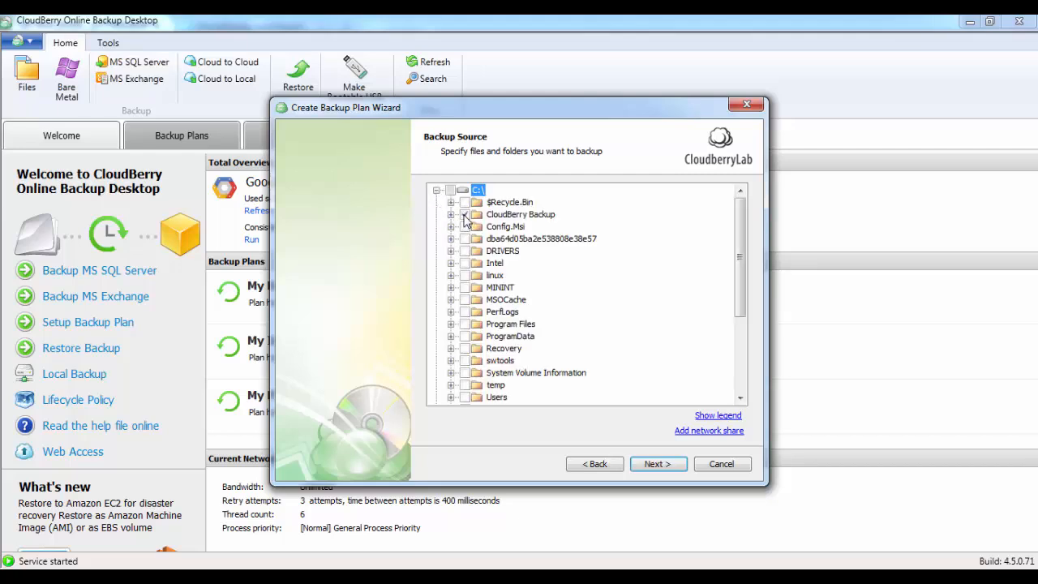
click(465, 214)
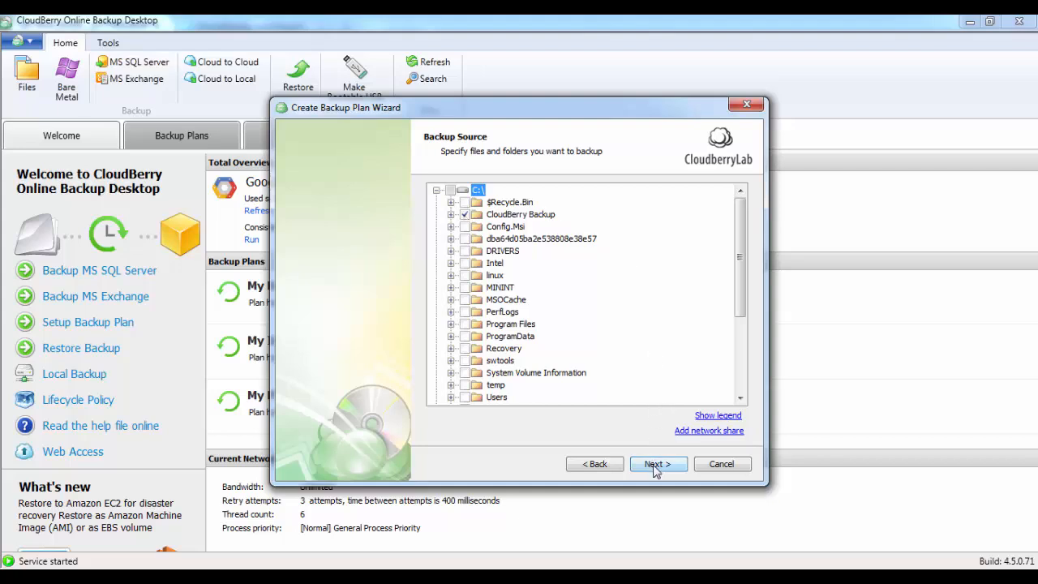
click(657, 463)
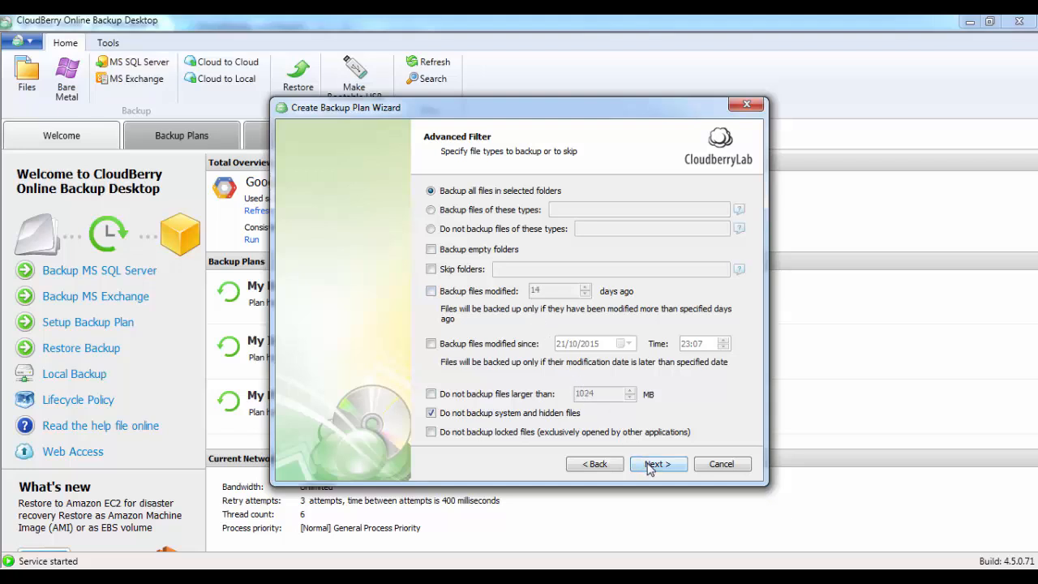
Accept default filters, no compression or encryption, and default retention.
click(657, 463)
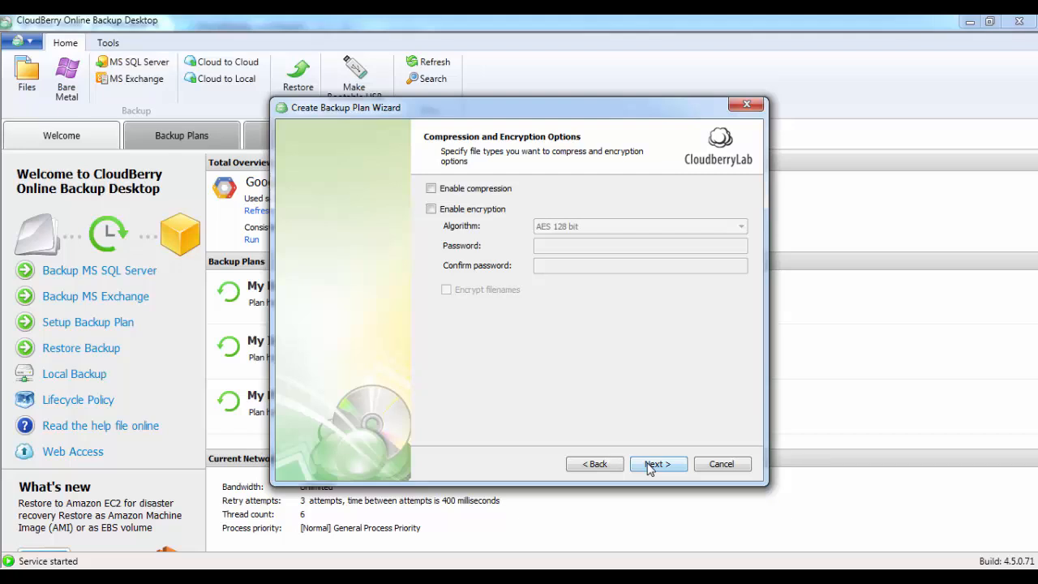
click(657, 462)
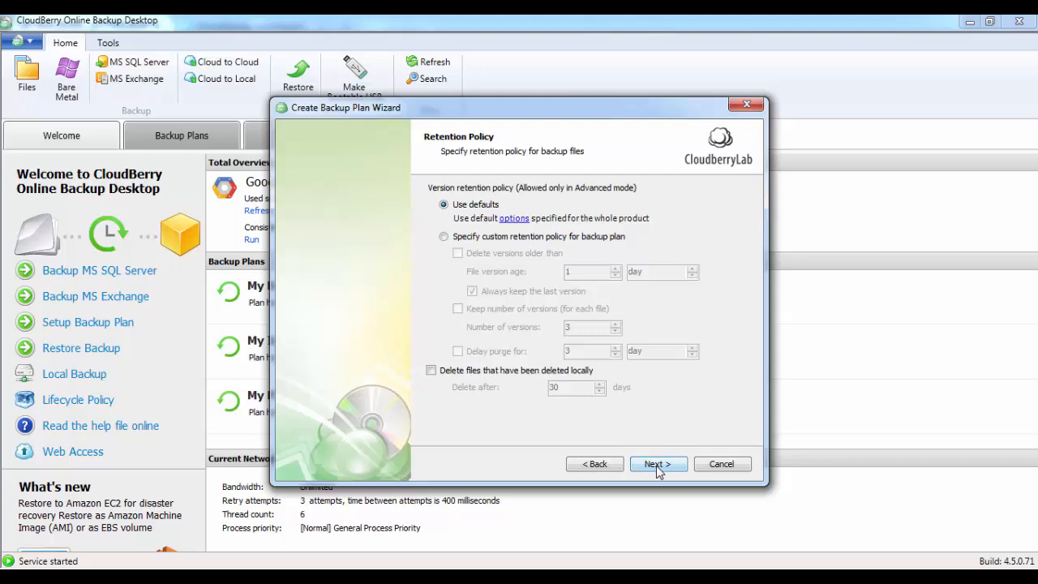
click(657, 463)
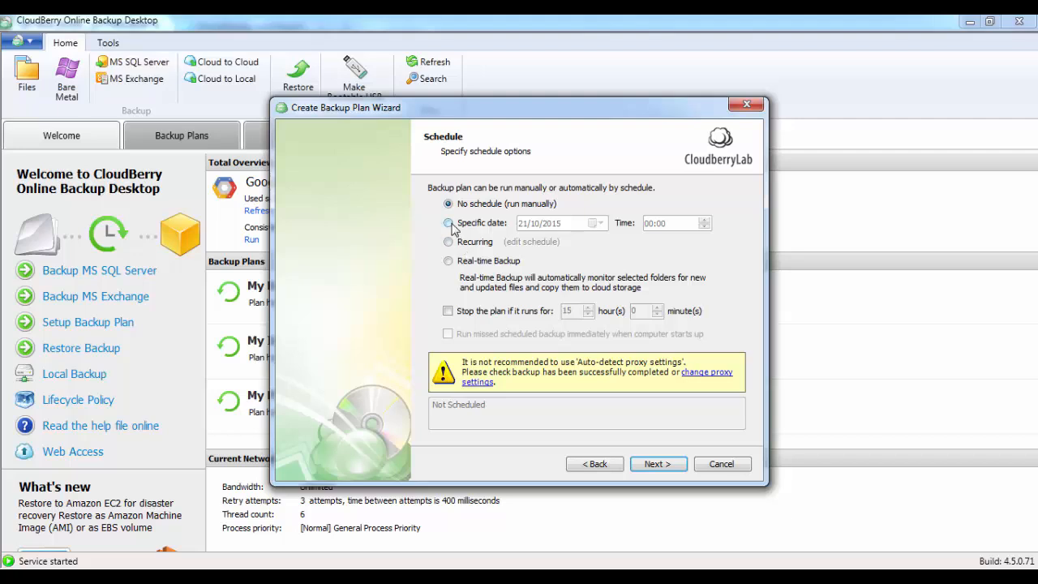
Keep No schedule, disable backup-completion notification emails, and reach the Summary page.
click(447, 204)
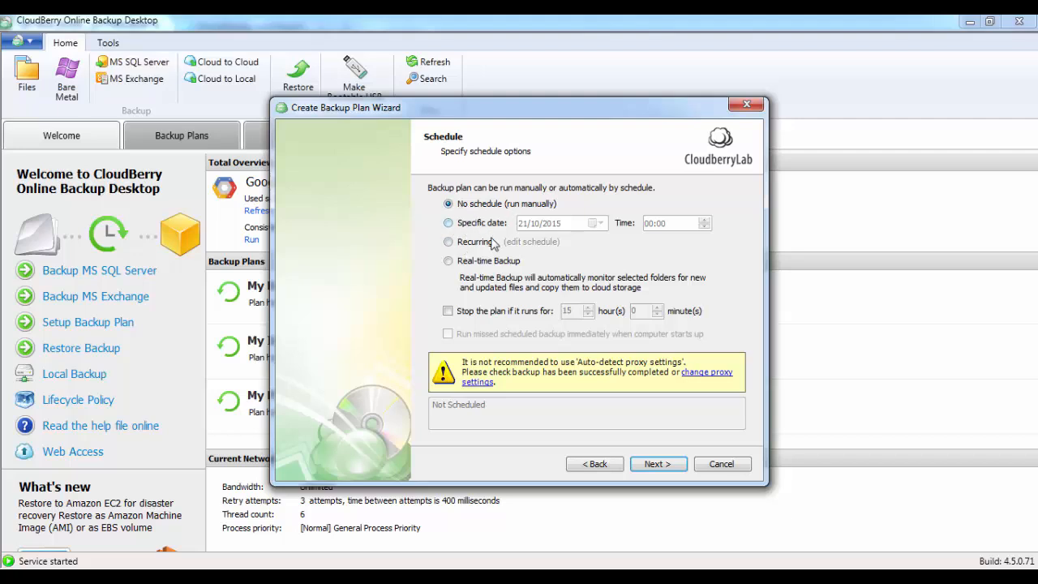
click(657, 463)
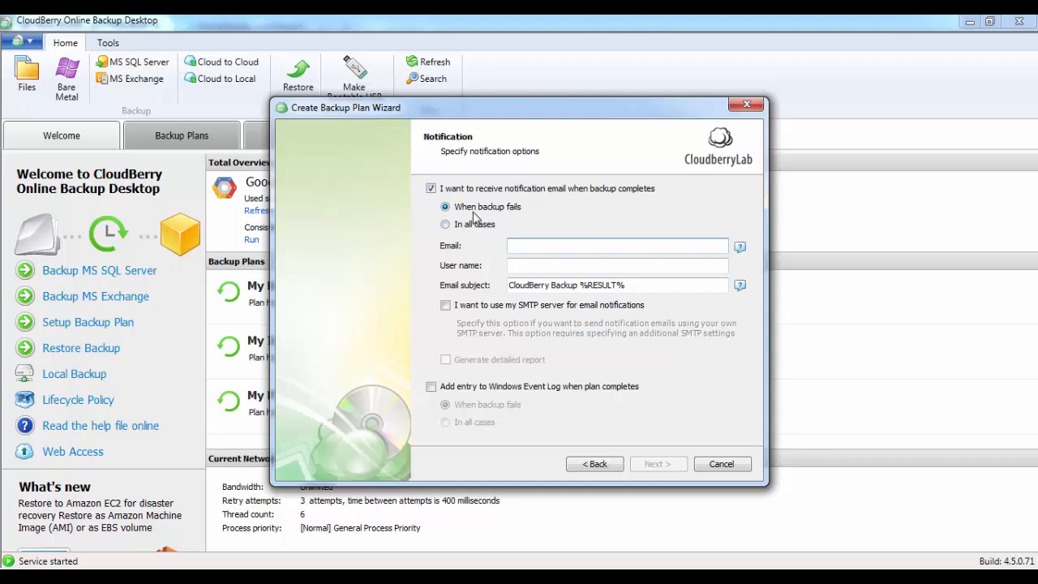
click(430, 188)
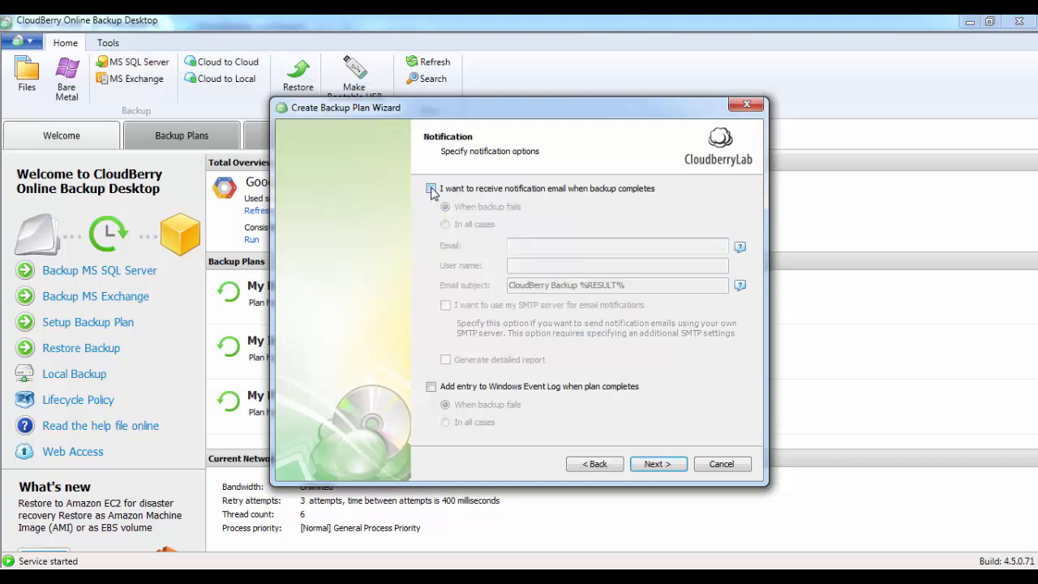
click(431, 188)
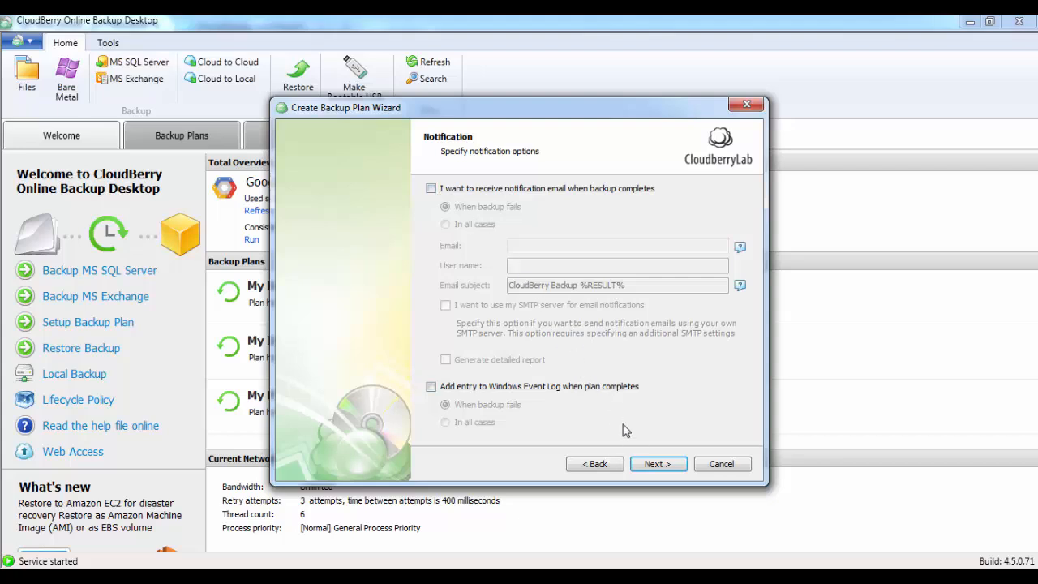
click(657, 463)
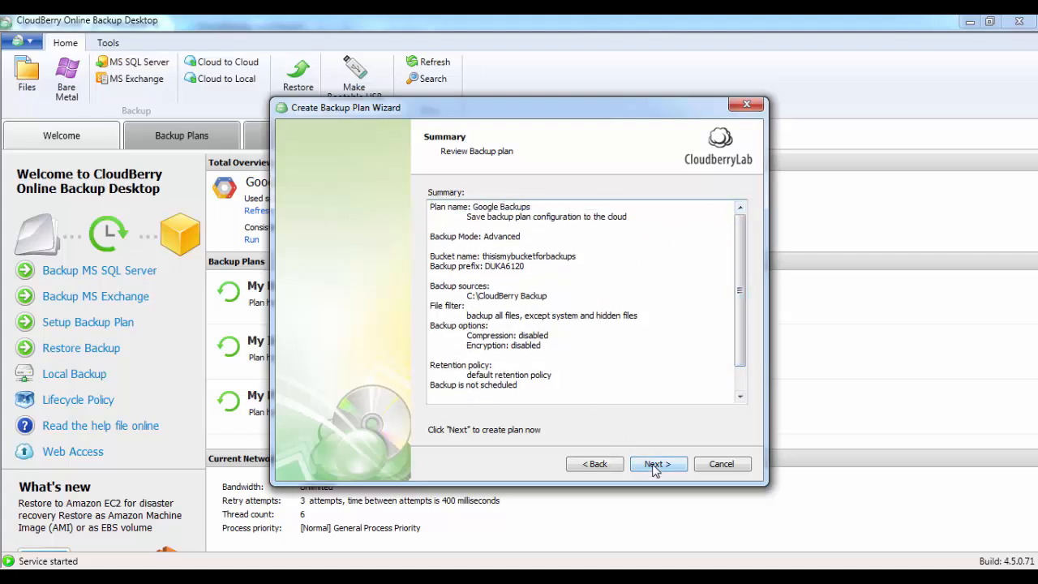
Create the Google Backups plan and finish with Run backup now left unchecked.
click(657, 463)
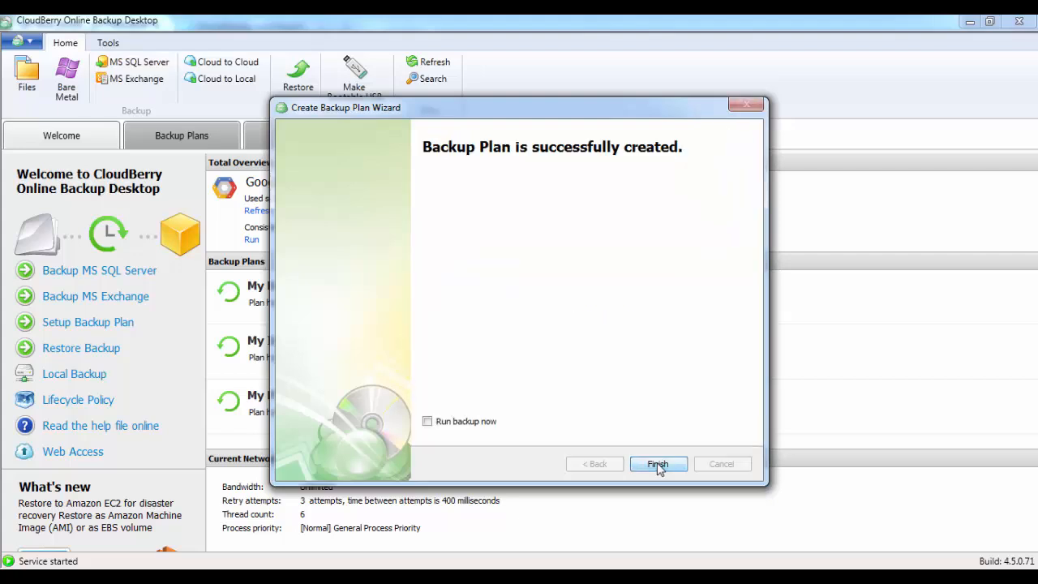
mouse_move(588, 342)
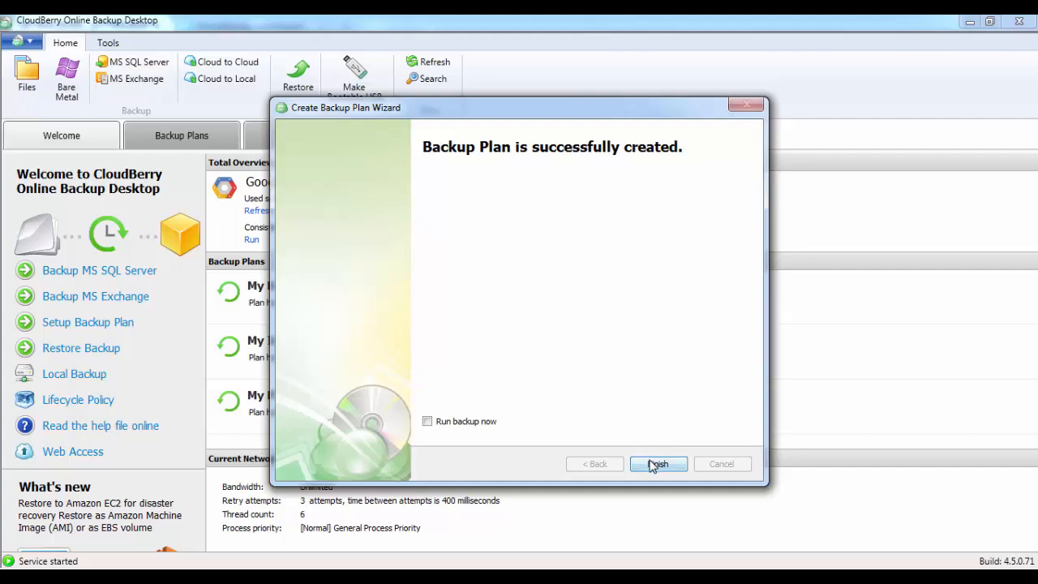
click(657, 464)
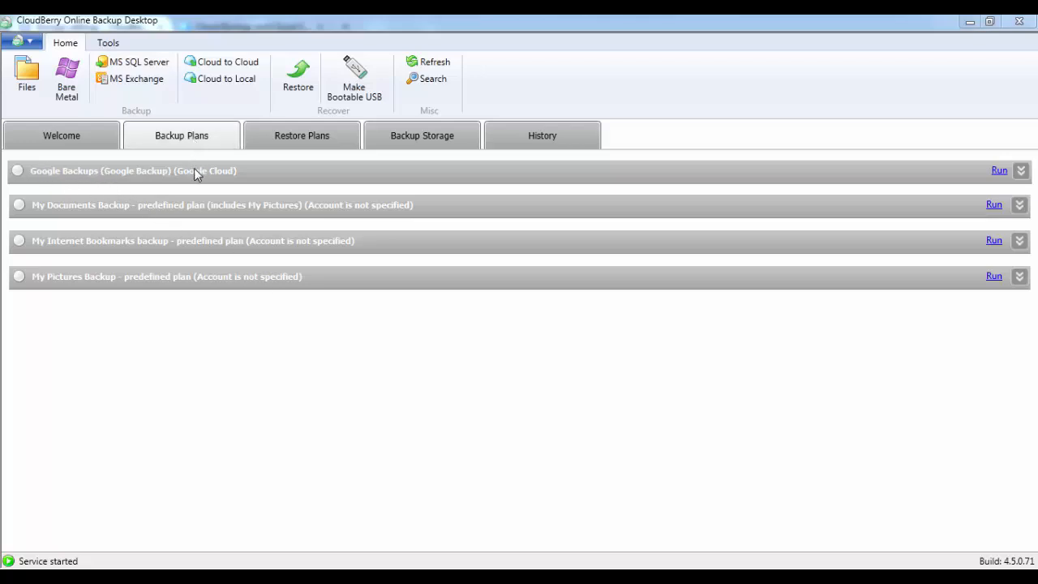
mouse_move(999, 171)
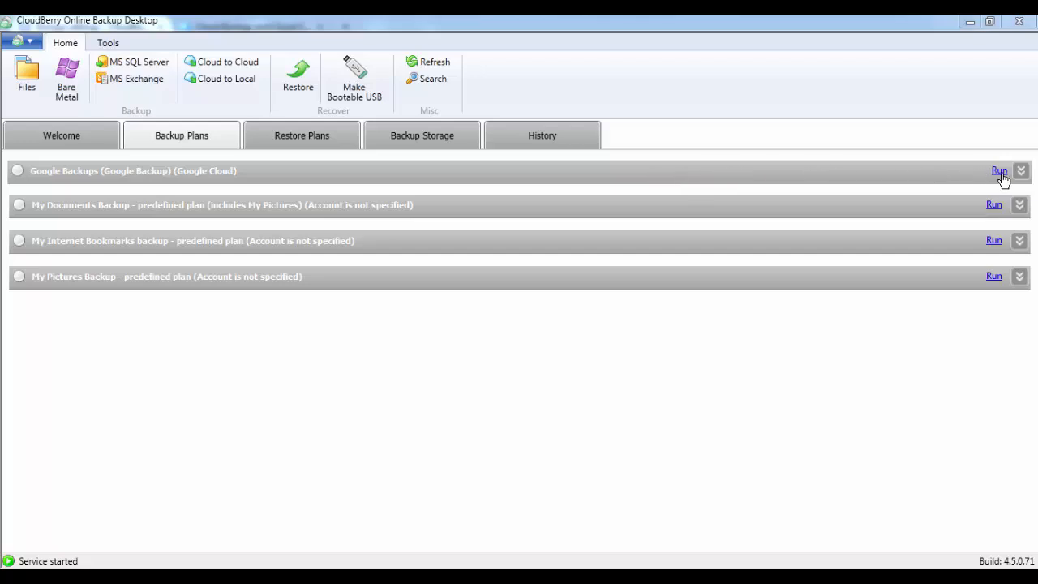
Expand Google Backups in Backup Plans and choose Run backup now.
click(1019, 170)
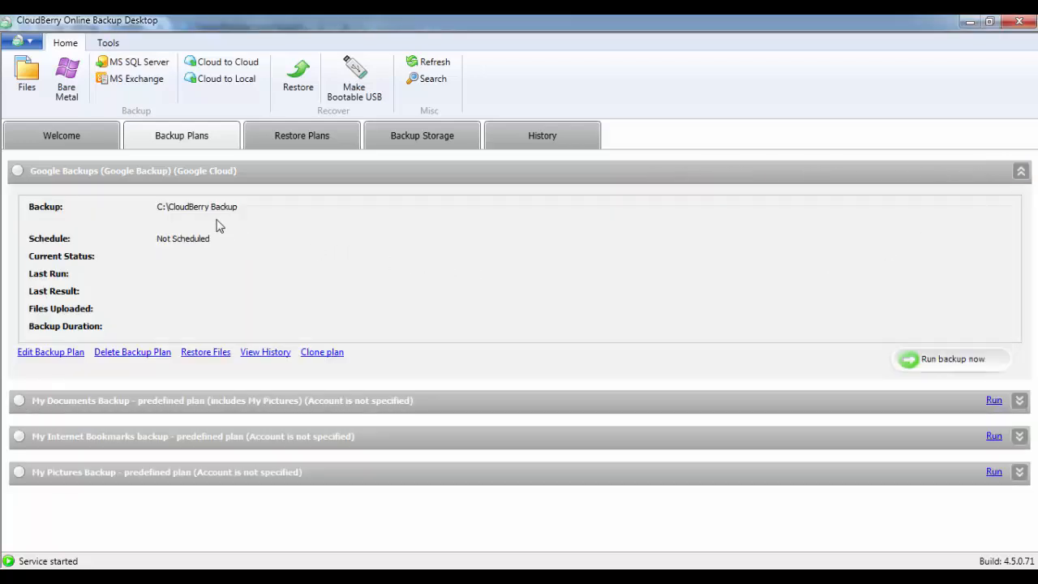
mouse_move(65, 300)
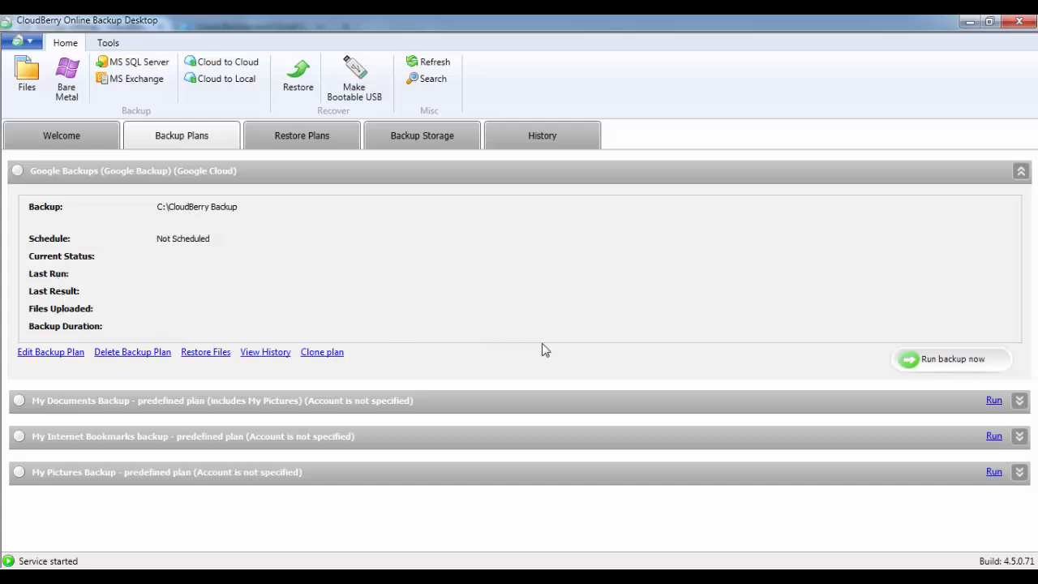
mouse_move(939, 368)
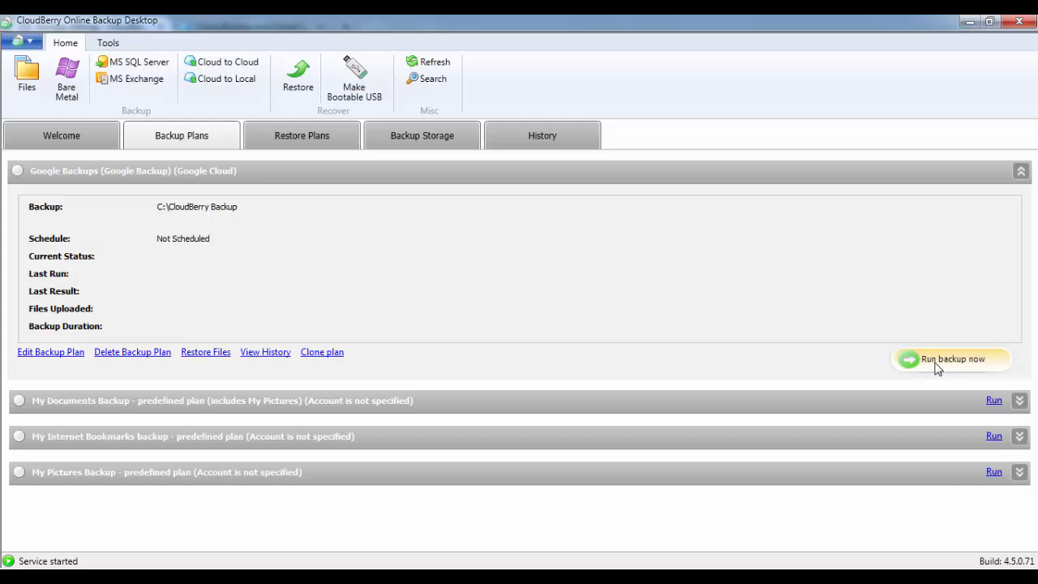
click(950, 359)
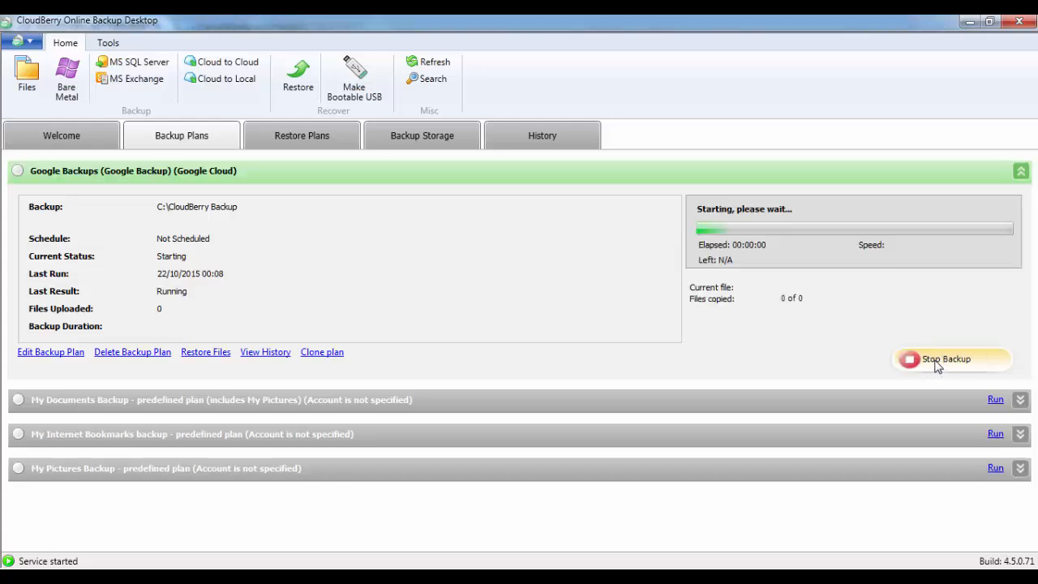